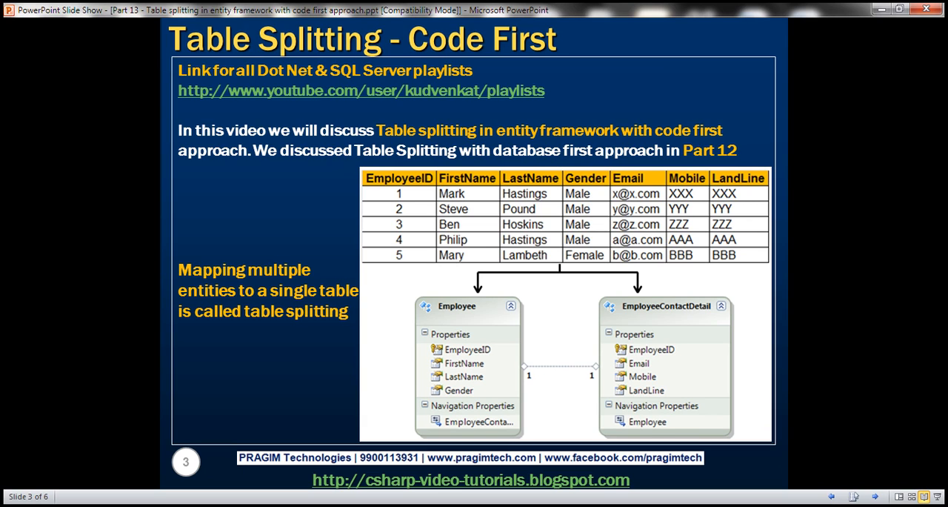
{"action": "mouse_move", "coordinate": [632, 371]}
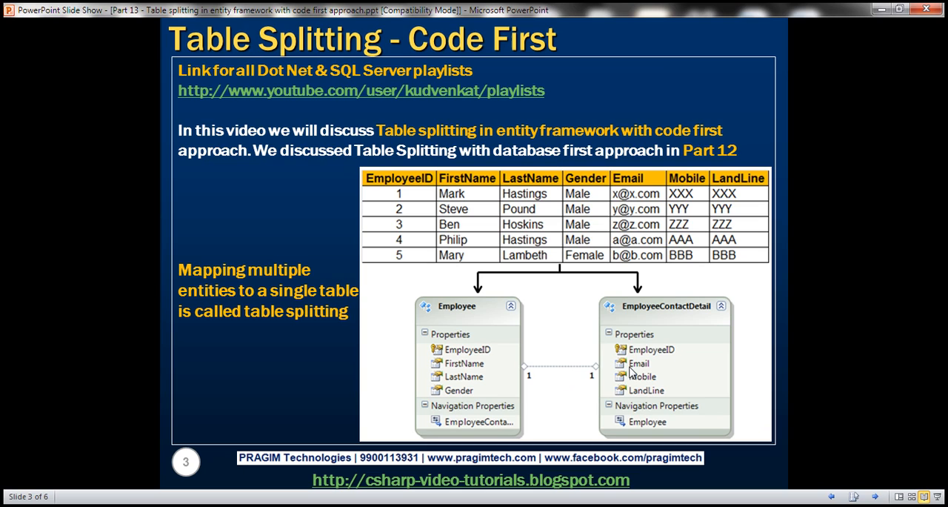
{"action": "mouse_move", "coordinate": [685, 323]}
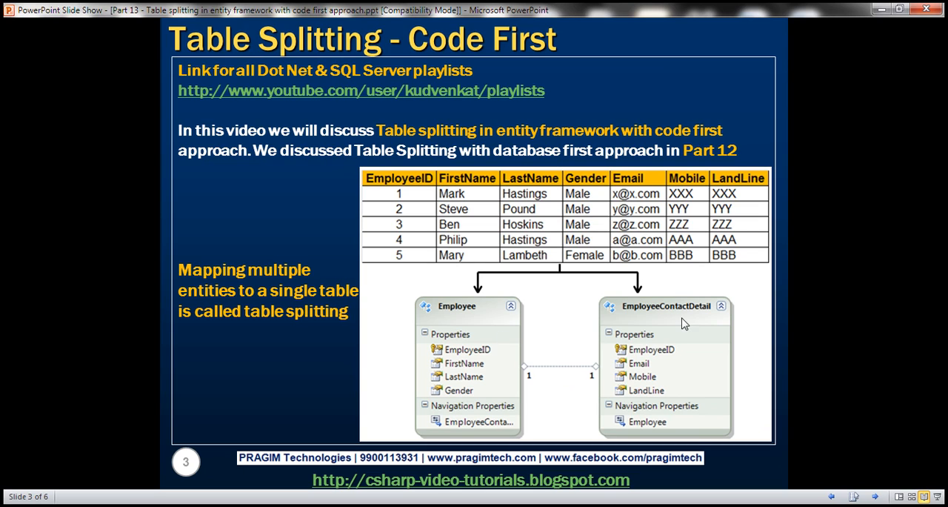
{"action": "mouse_move", "coordinate": [575, 242]}
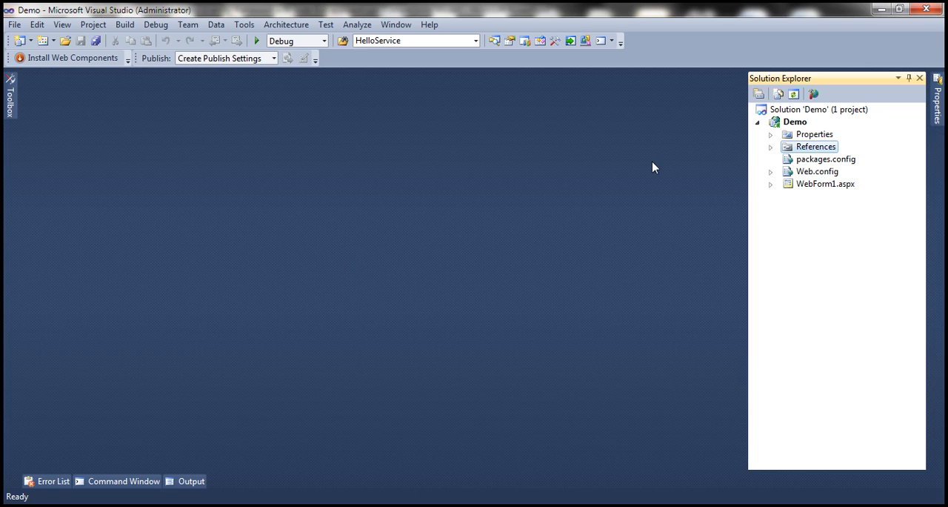
Open Web.config, then WebForm1.aspx markup with its checkbox, button and grid.
{"action": "double_click", "coordinate": [818, 172]}
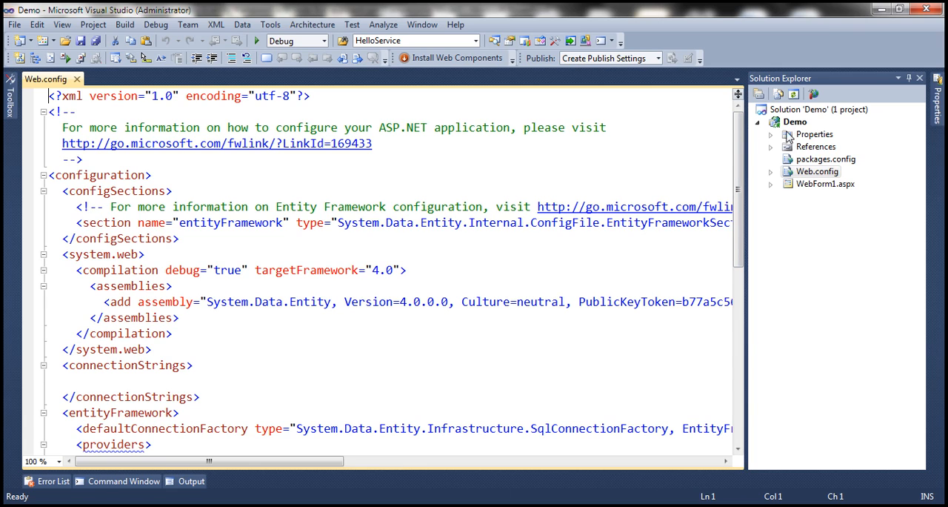
{"action": "mouse_move", "coordinate": [818, 189]}
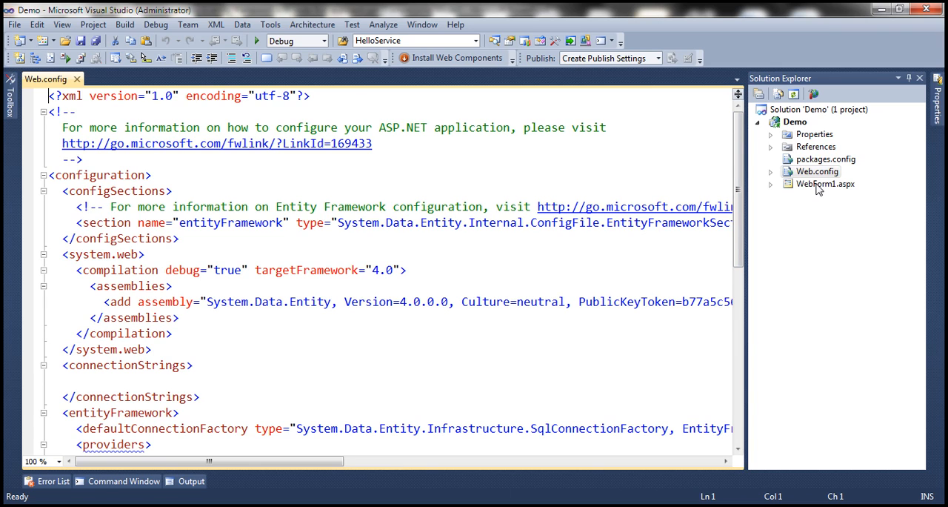
{"action": "double_click", "coordinate": [824, 184]}
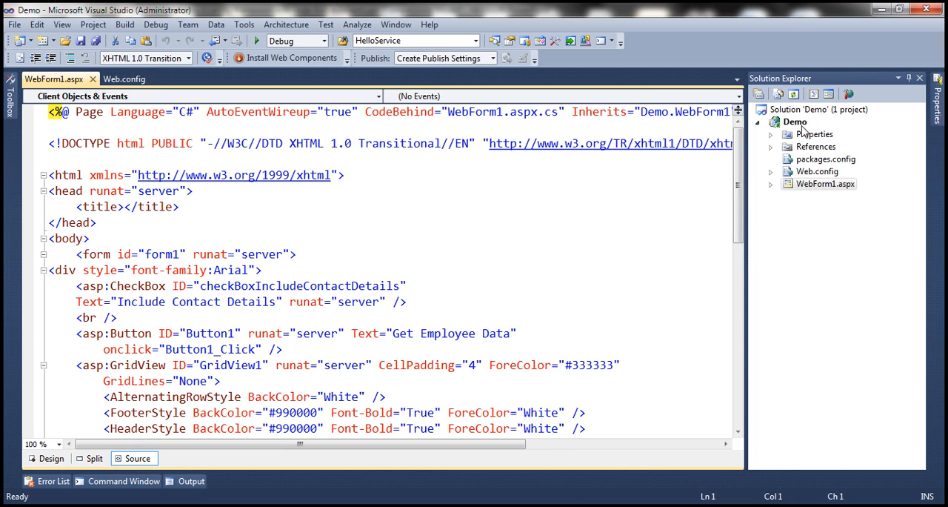
Add an Employee class and paste in its properties starting with EmployeeID.
{"action": "right_click", "coordinate": [794, 121]}
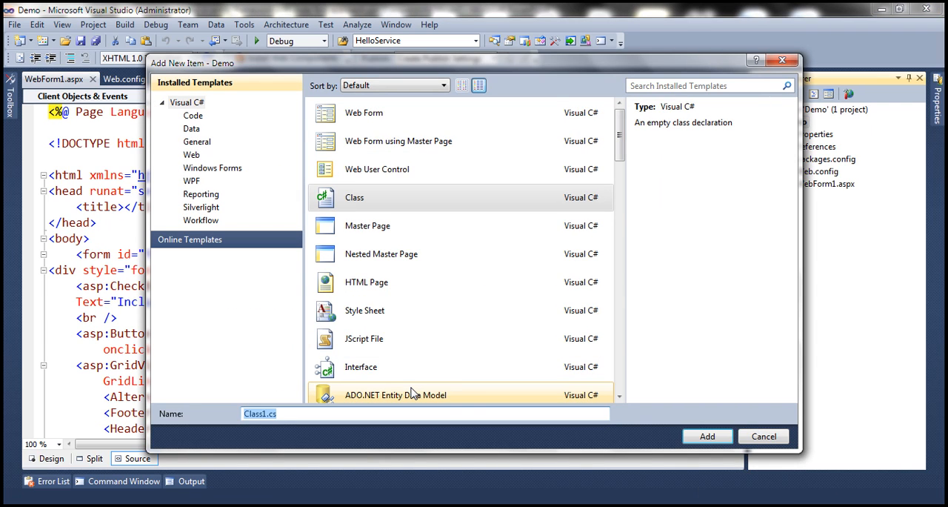
{"action": "type", "text": "Employee"}
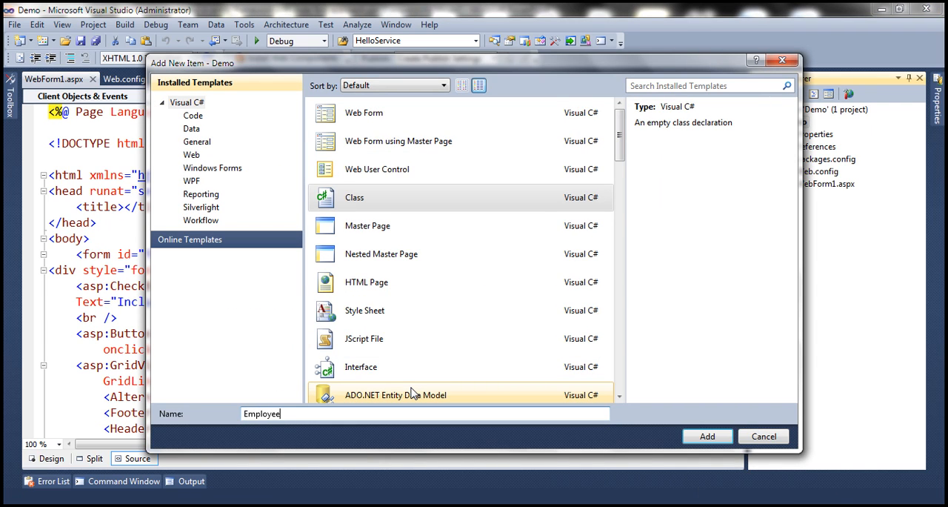
{"action": "left_click", "coordinate": [705, 436]}
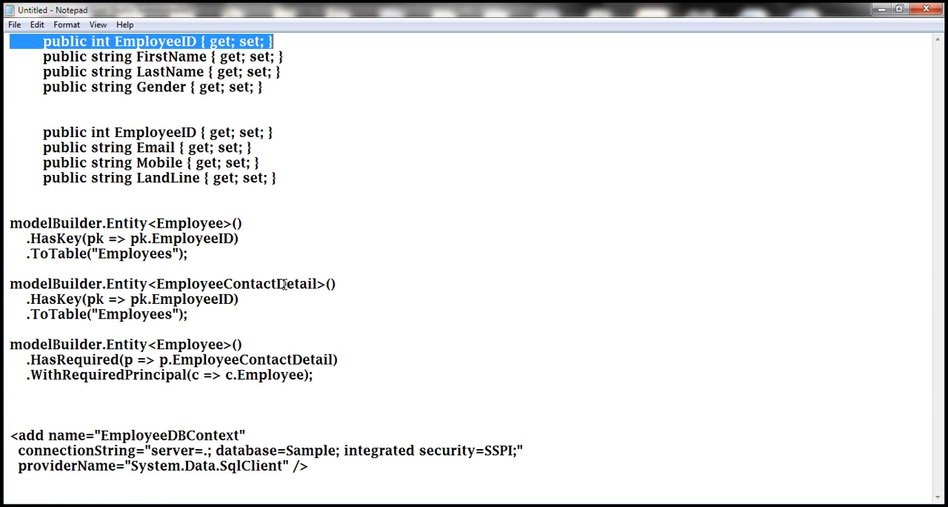
{"action": "left_click_drag", "start_coordinate": [274, 42], "coordinate": [263, 86]}
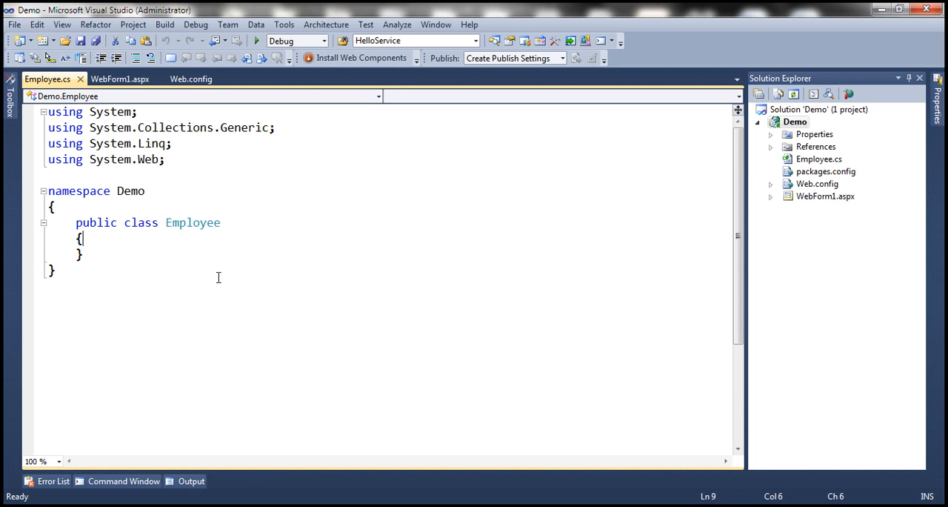
{"action": "type", "text": "public int EmployeeID { get; set; }"}
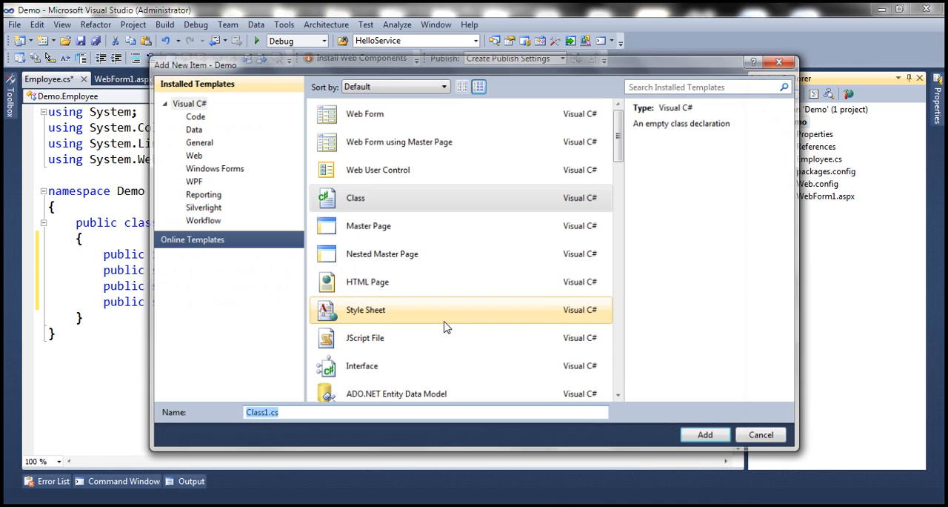
Add an EmployeeContactDetail class with EmployeeID, Email, Mobile and LandLine properties.
{"action": "type", "text": "EmployeeConta"}
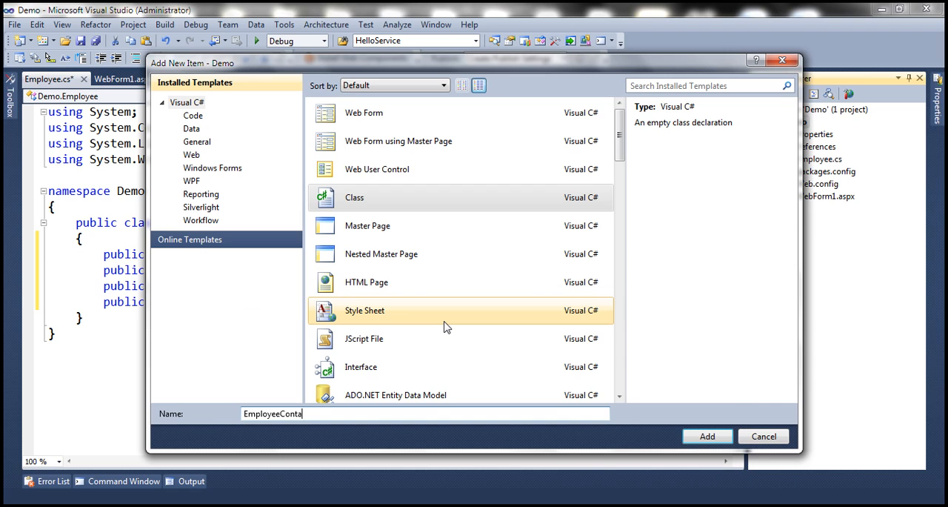
{"action": "type", "text": "ctDetail"}
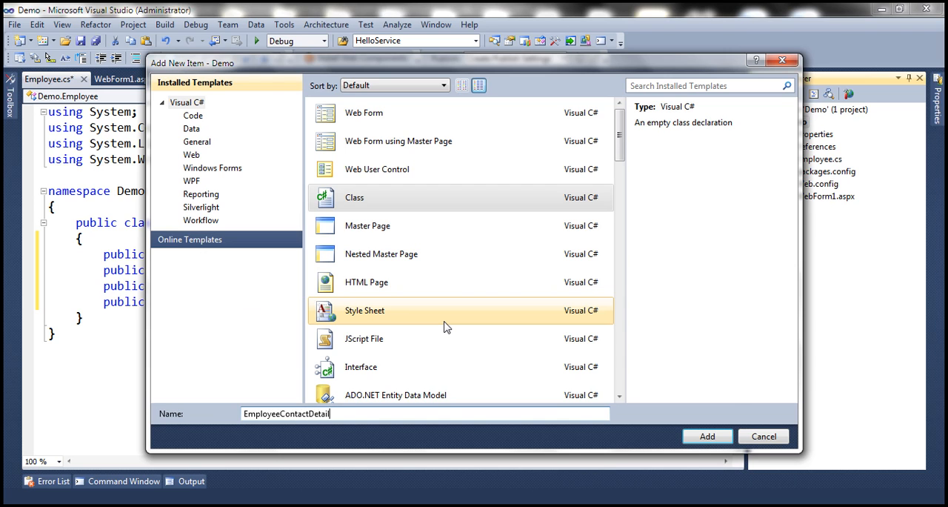
{"action": "left_click", "coordinate": [707, 436]}
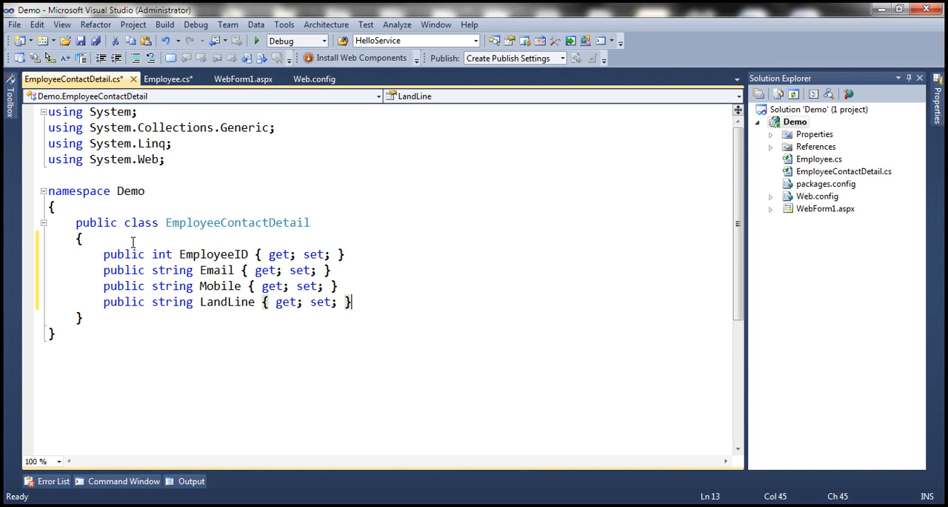
{"action": "mouse_move", "coordinate": [243, 79]}
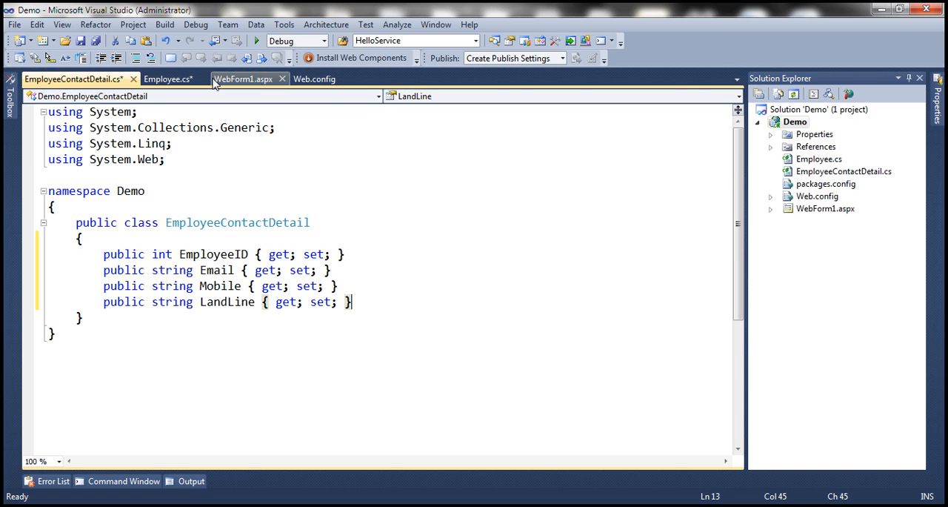
Give Employee a public EmployeeContactDetail navigation property with get and set, and save.
{"action": "left_click", "coordinate": [169, 78]}
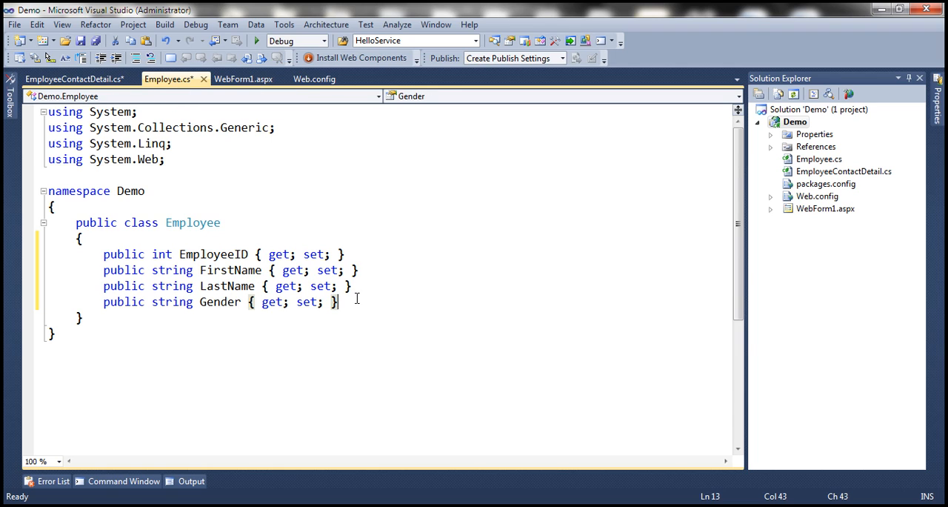
{"action": "type", "text": "p"}
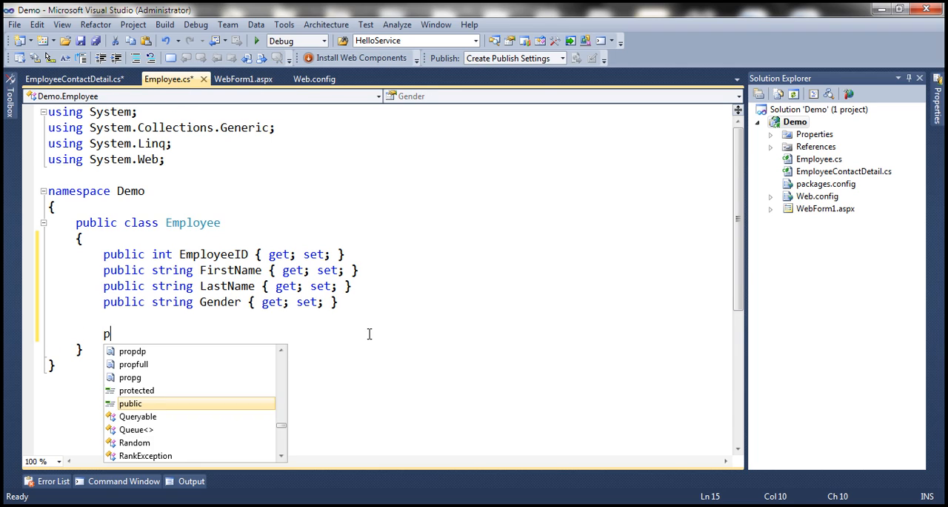
{"action": "type", "text": "ublic EmployeeContactDetail"}
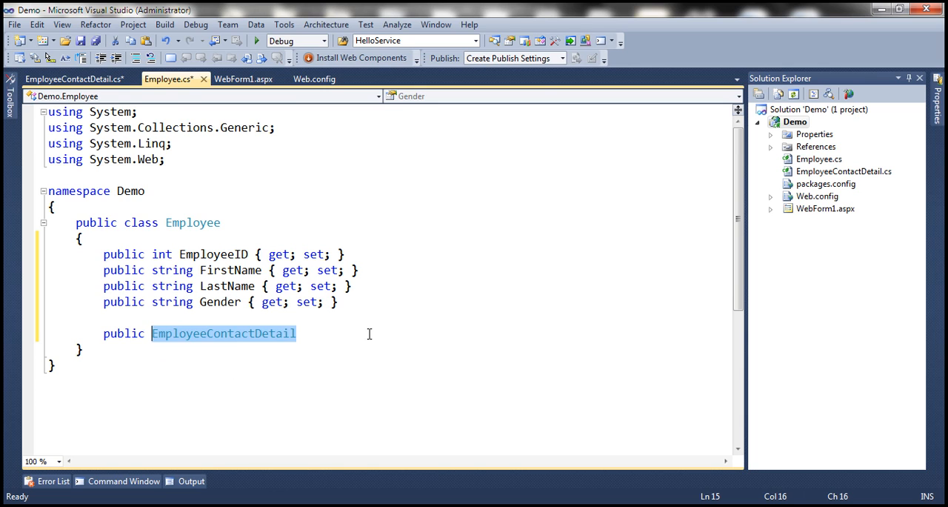
{"action": "type", "text": "EmployeeContactDetail"}
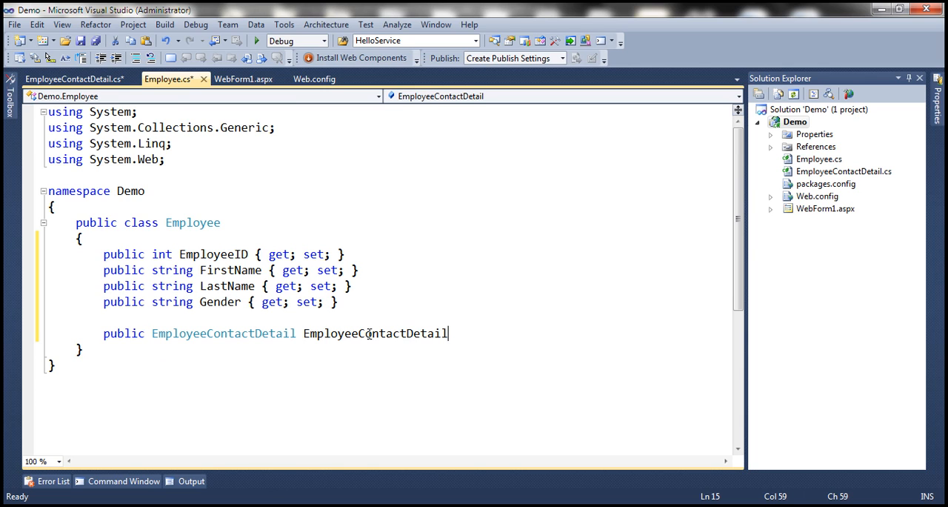
{"action": "type", "text": "{g"}
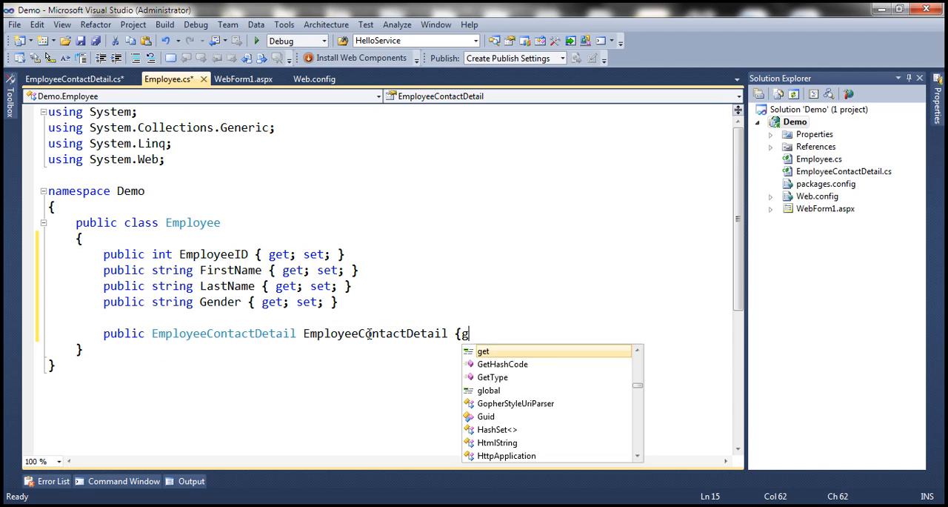
{"action": "type", "text": "et; set;"}
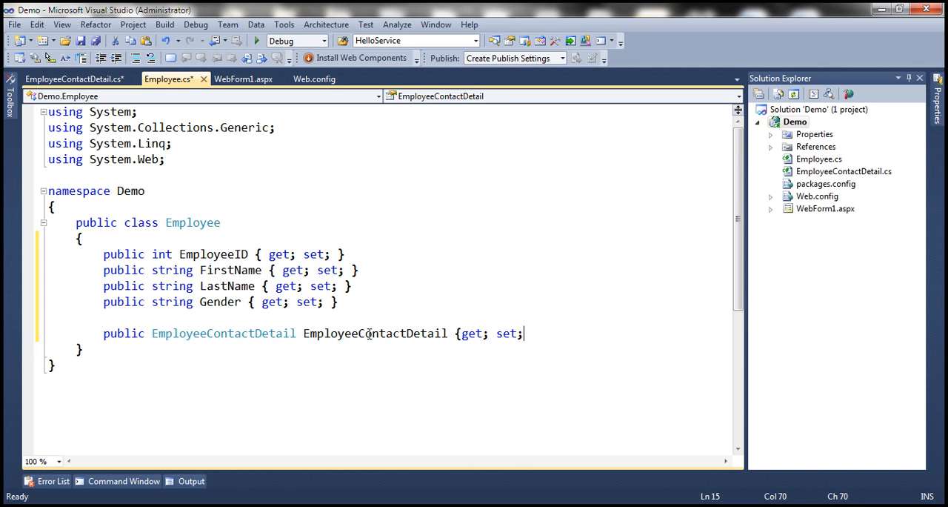
{"action": "key", "text": "ctrl+s"}
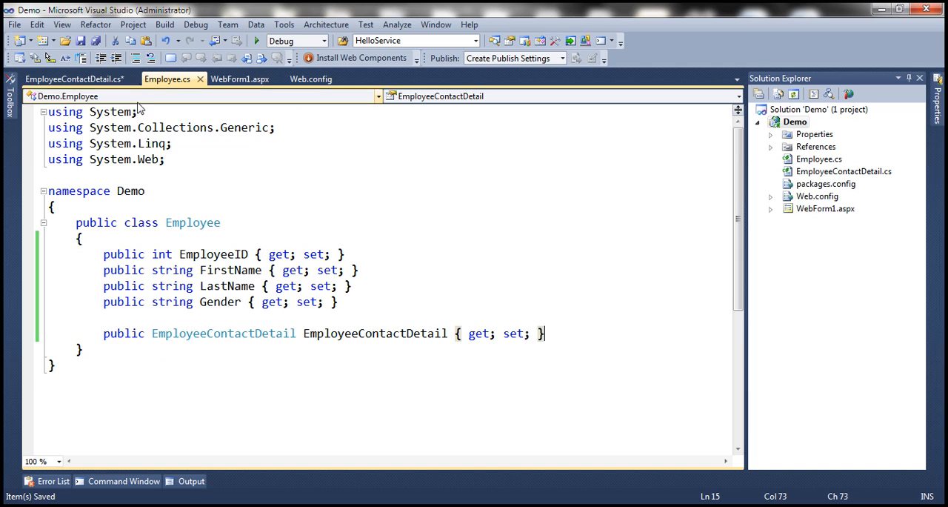
Give EmployeeContactDetail a public Employee navigation property with get and set.
{"action": "left_click", "coordinate": [75, 79]}
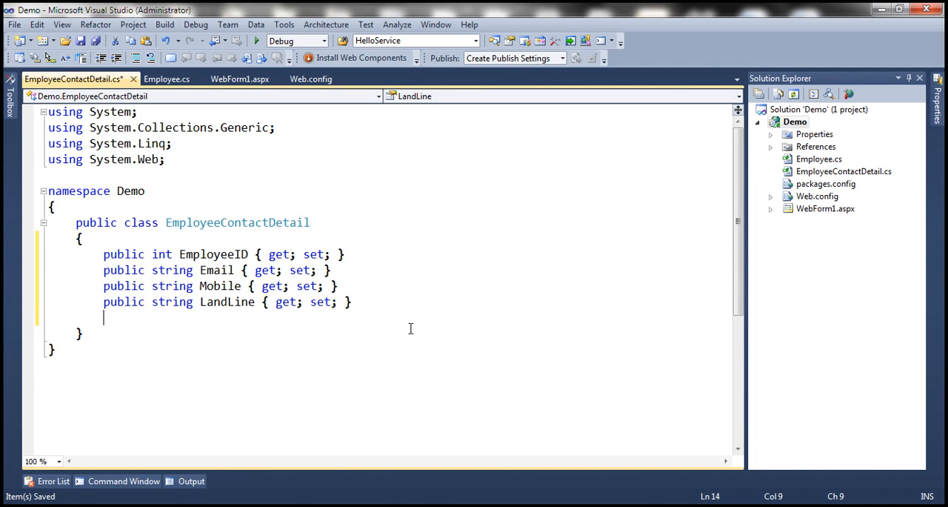
{"action": "type", "text": "public"}
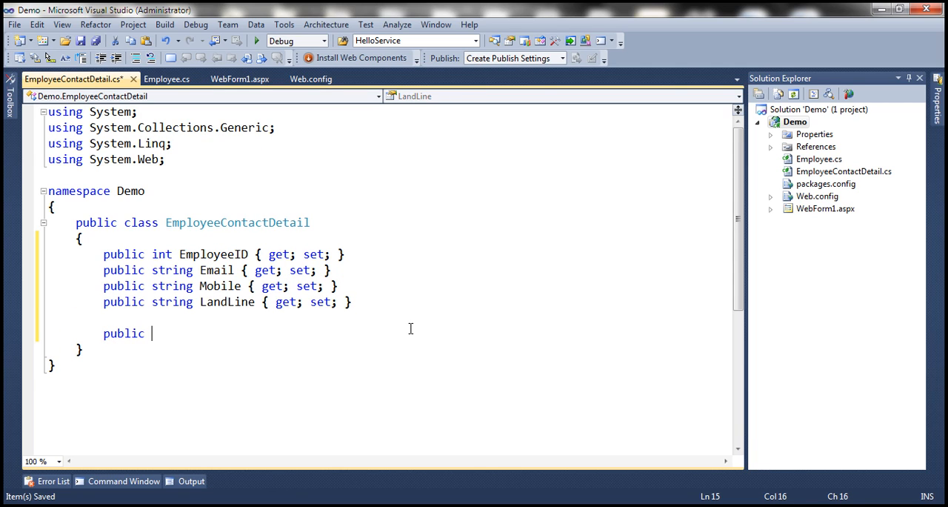
{"action": "type", "text": "Employee"}
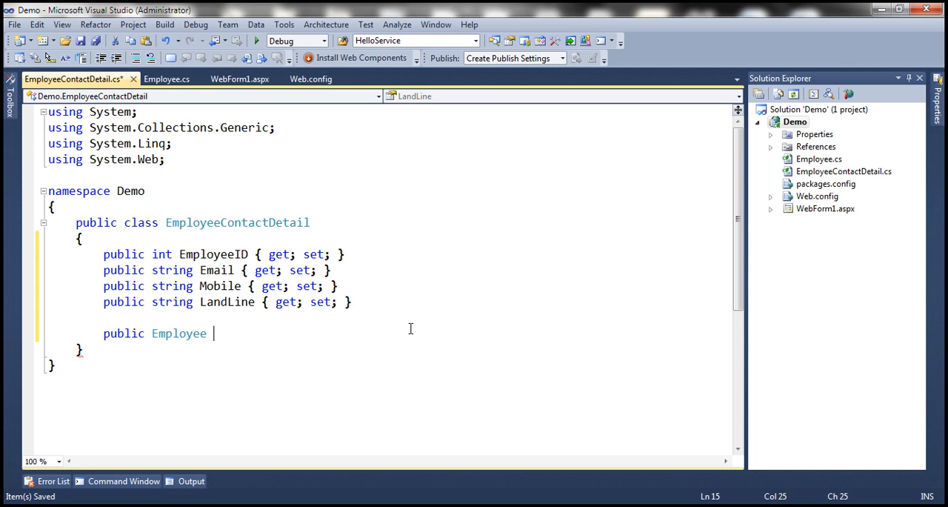
{"action": "type", "text": "Employee"}
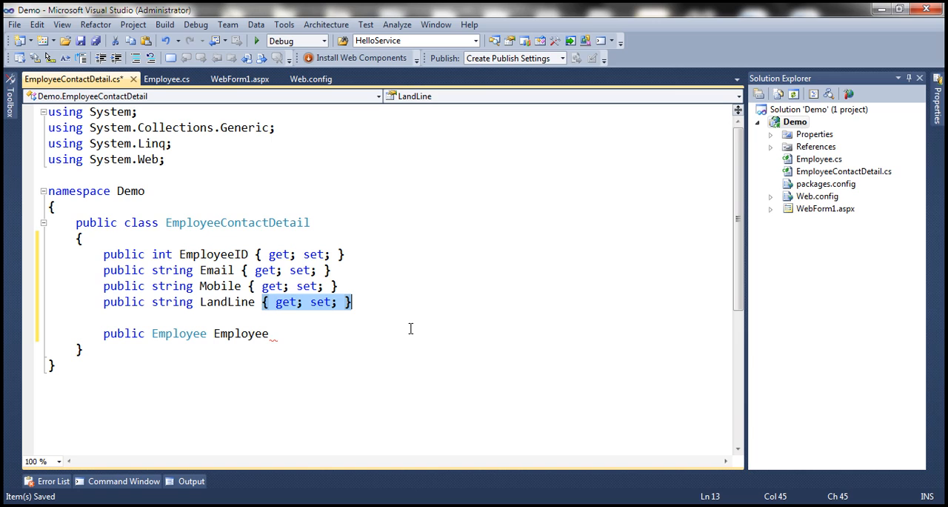
{"action": "type", "text": "{ get; set; }"}
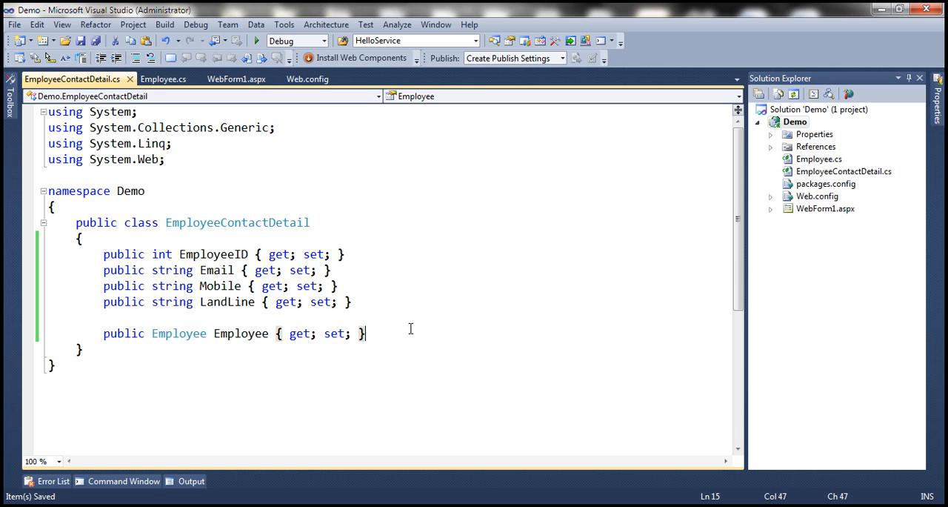
Create EmployeeDBContext.cs using System.Data.Entity and deriving from DbContext.
{"action": "right_click", "coordinate": [794, 122]}
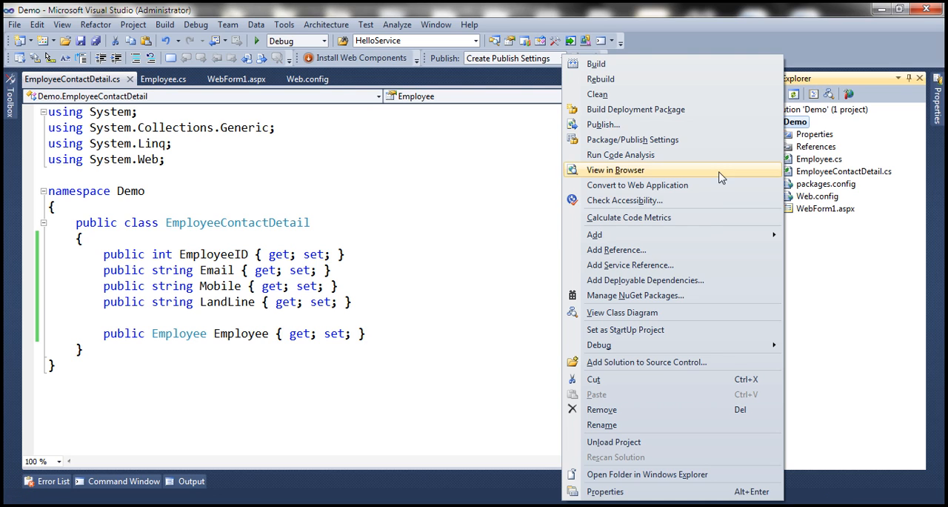
{"action": "left_click", "coordinate": [615, 170]}
{"action": "type", "text": "EmployeeDBC"}
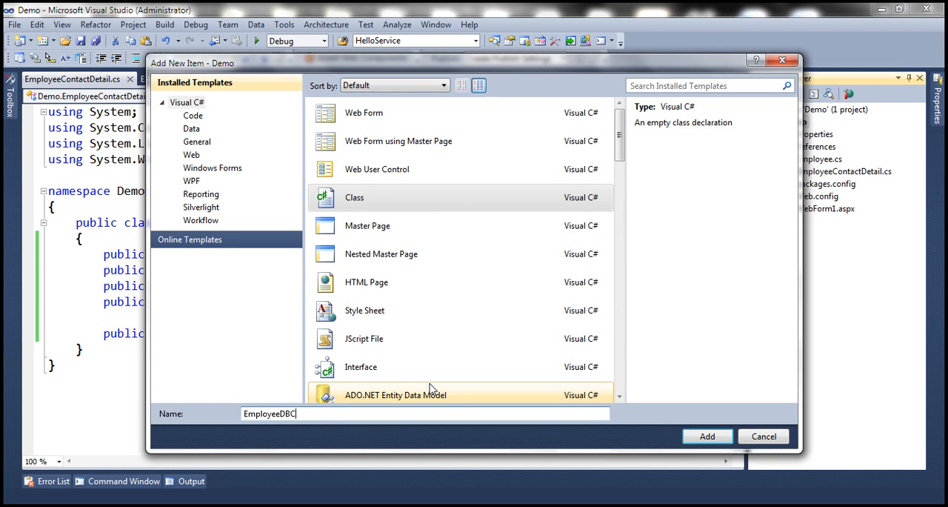
{"action": "type", "text": "ontext.c"}
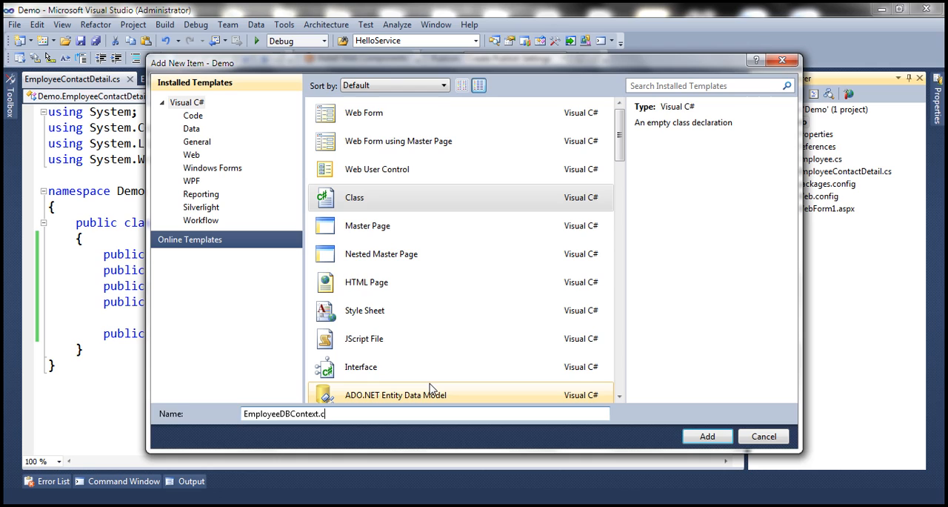
{"action": "left_click", "coordinate": [706, 435]}
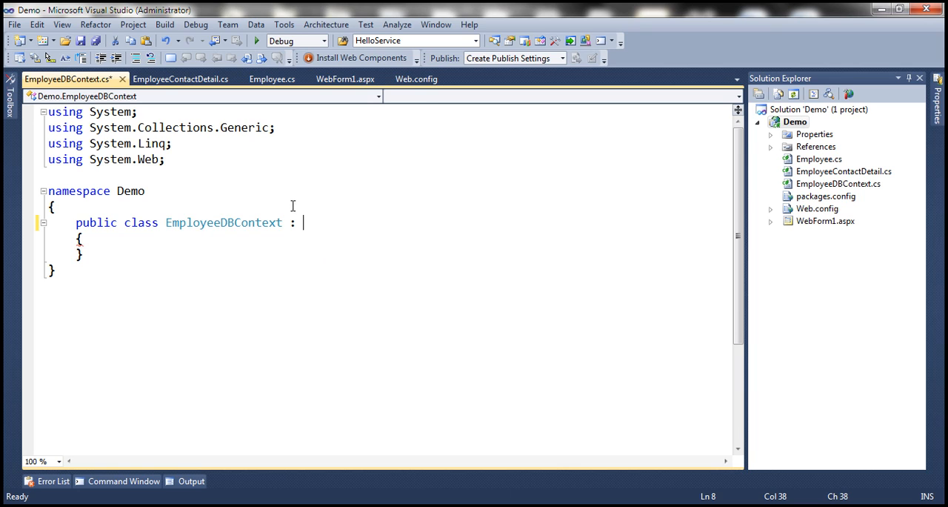
{"action": "type", "text": "using System.dat"}
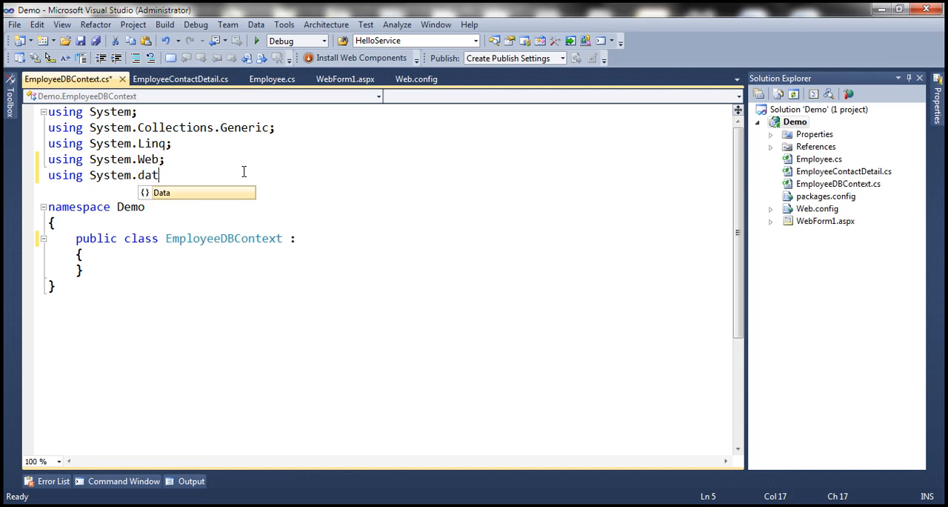
{"action": "type", "text": "a.Entity;"}
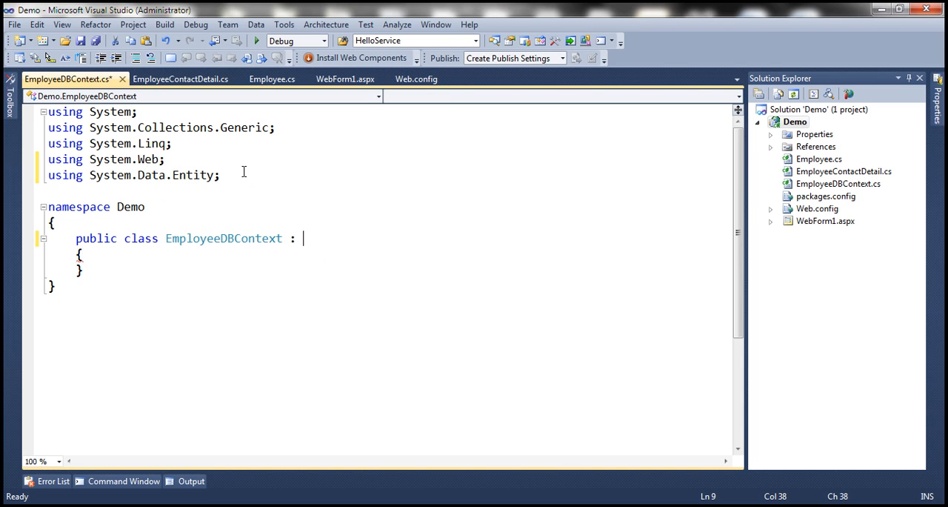
{"action": "type", "text": "DbContext"}
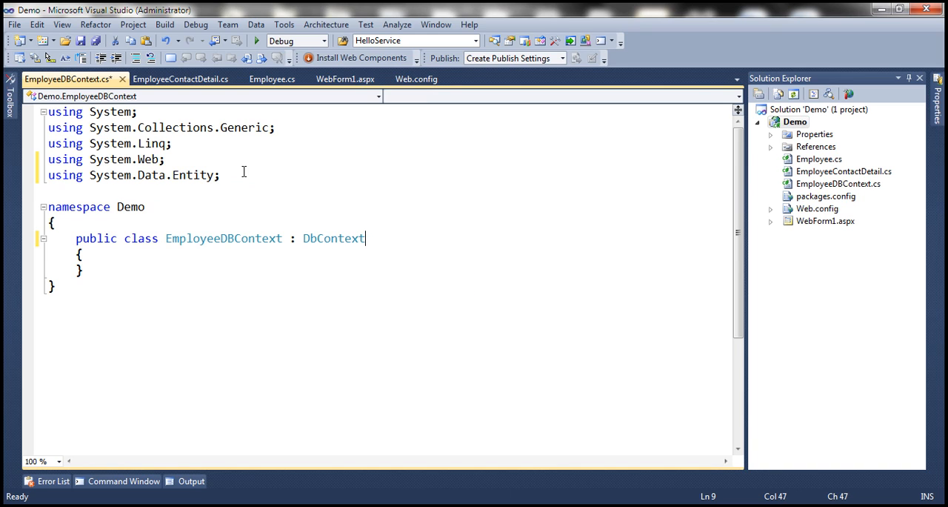
Add a public DbSet<Employee> Employees property with get and set.
{"action": "type", "text": "pub"}
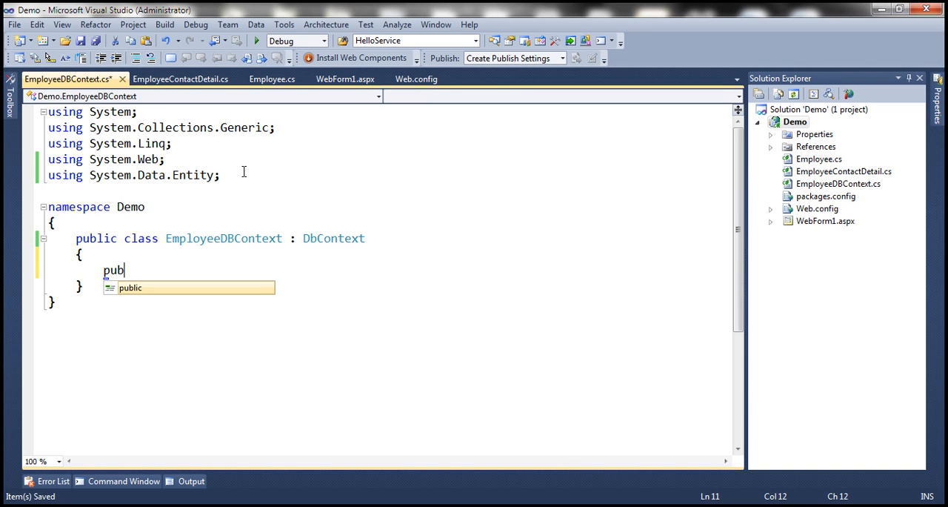
{"action": "type", "text": "lic"}
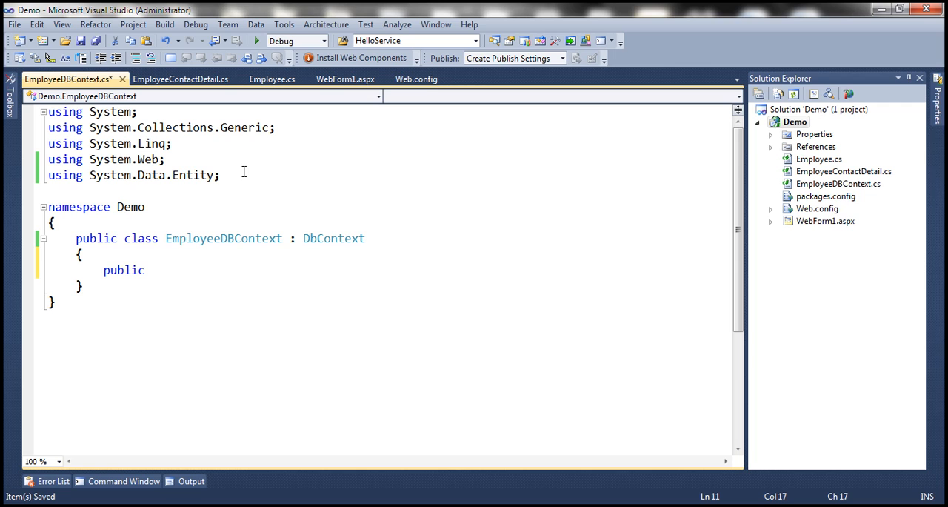
{"action": "type", "text": "DbSet"}
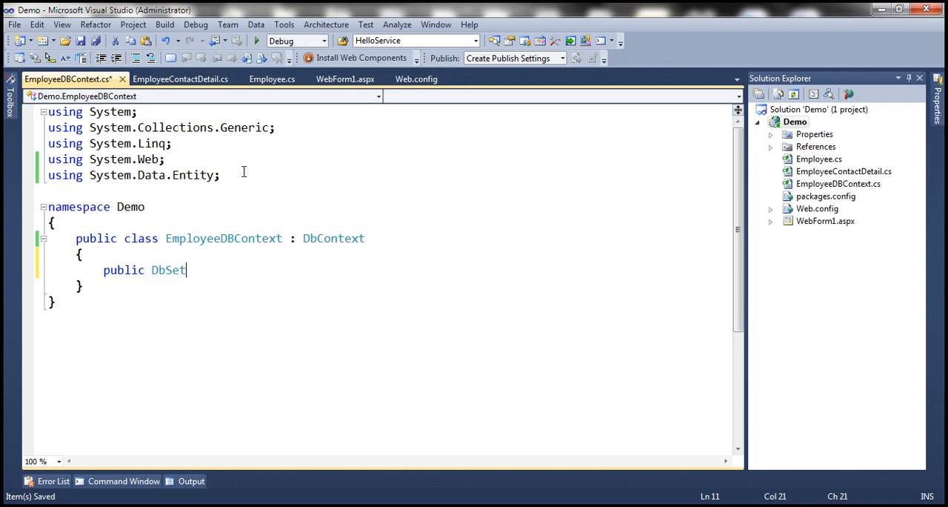
{"action": "type", "text": "<Employee"}
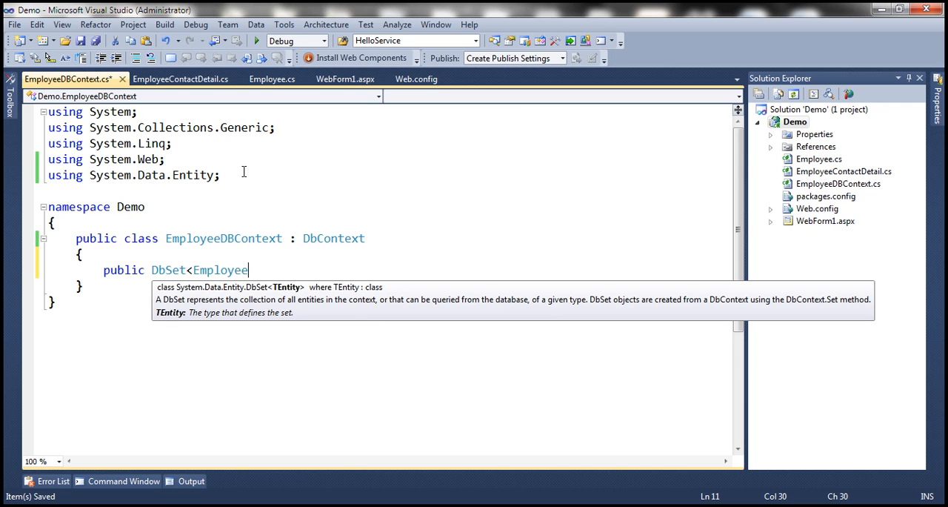
{"action": "type", "text": "> Emplo"}
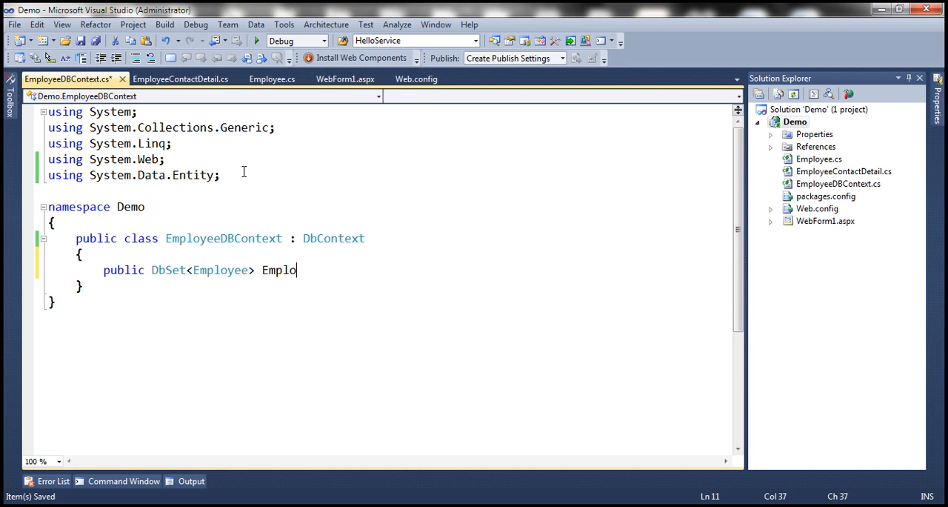
{"action": "type", "text": "yees {"}
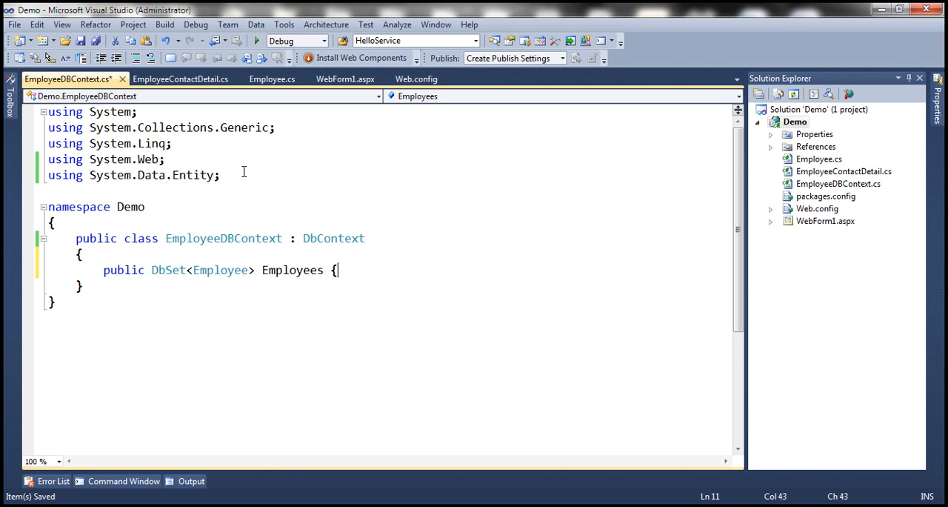
{"action": "type", "text": "get; set"}
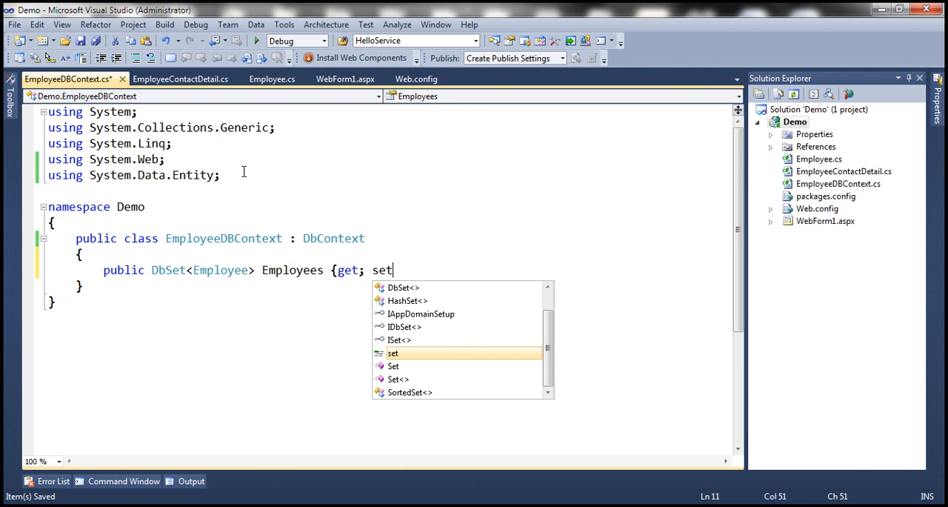
{"action": "type", "text": "; }"}
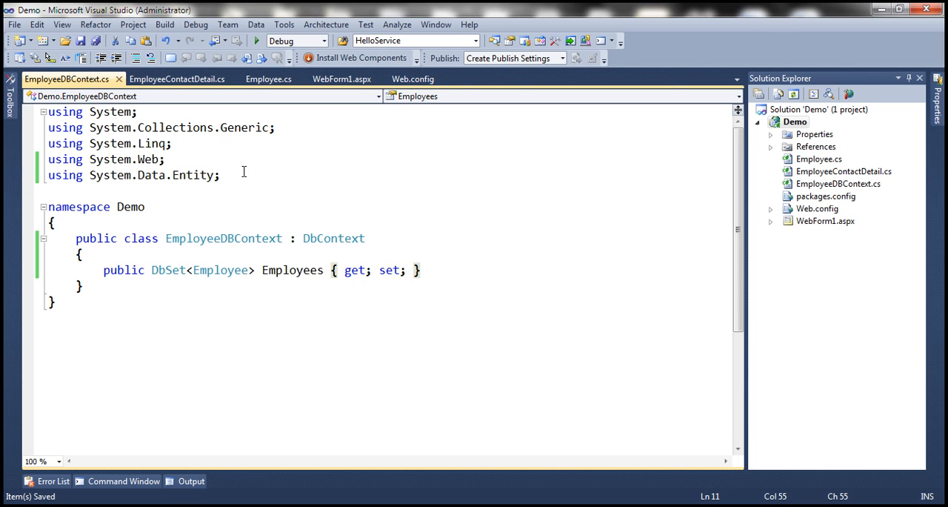
Start typing override to bring up the OnModelCreating suggestion.
{"action": "type", "text": "override o"}
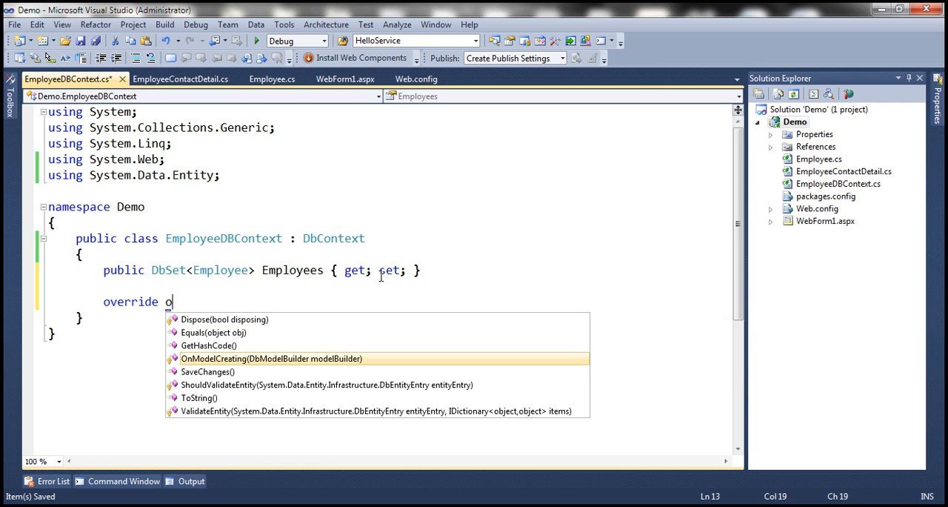
{"action": "mouse_move", "coordinate": [271, 358]}
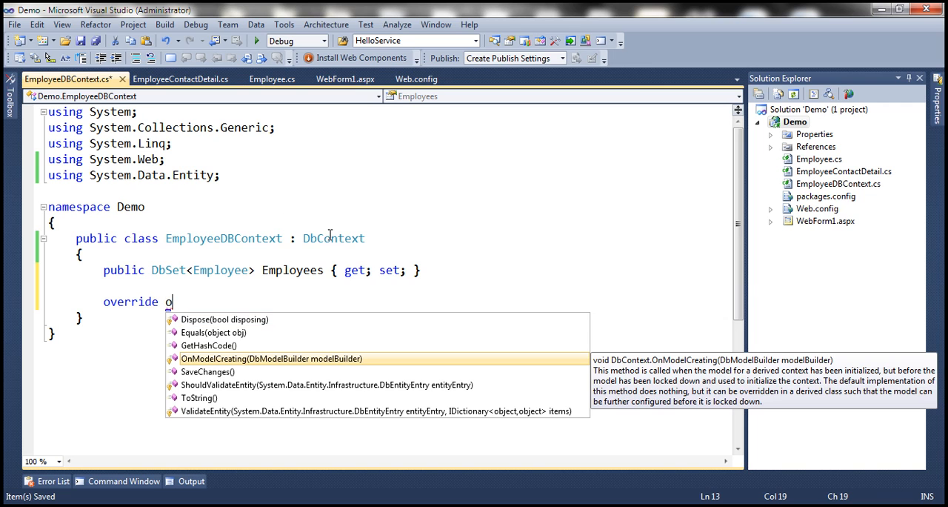
{"action": "mouse_move", "coordinate": [308, 388]}
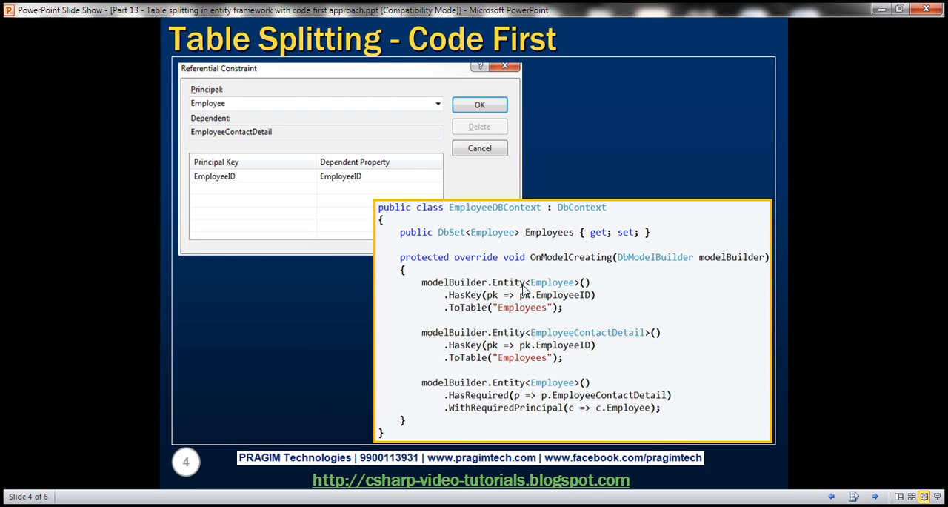
{"action": "mouse_move", "coordinate": [549, 290]}
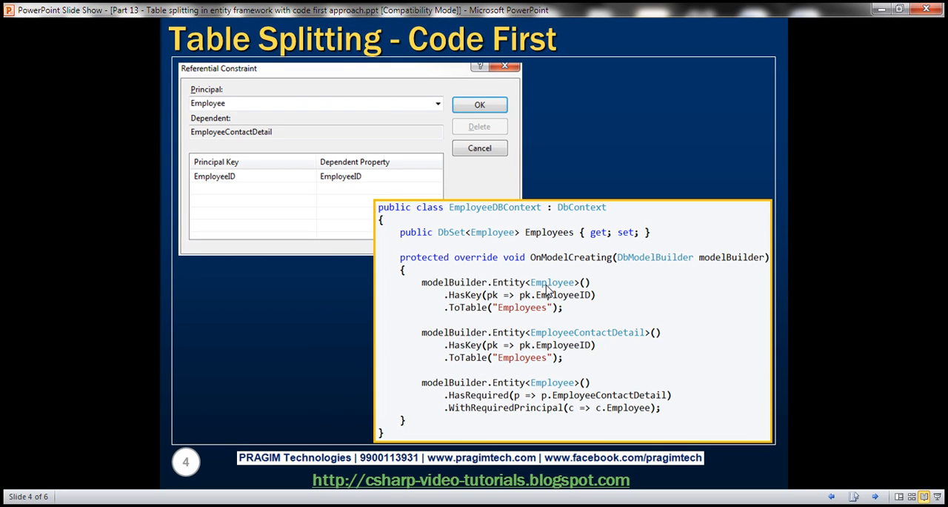
{"action": "mouse_move", "coordinate": [522, 314]}
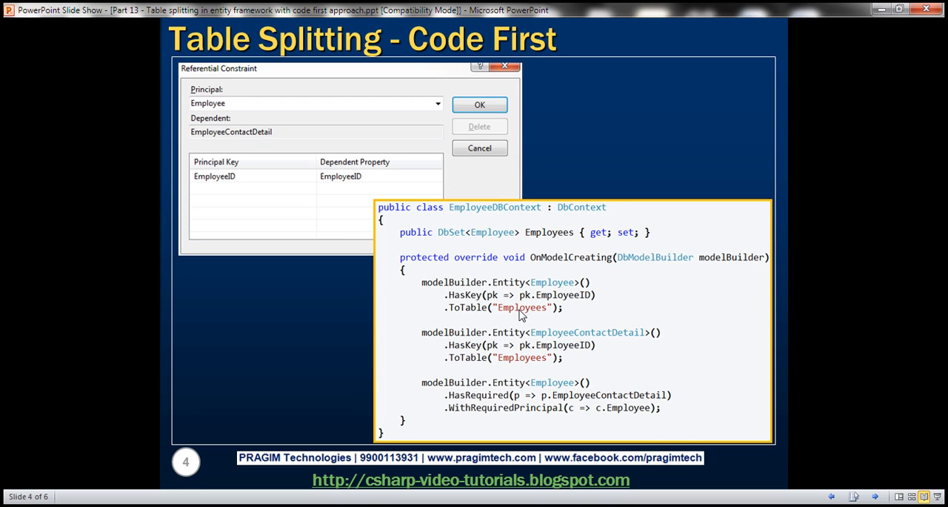
{"action": "mouse_move", "coordinate": [546, 303]}
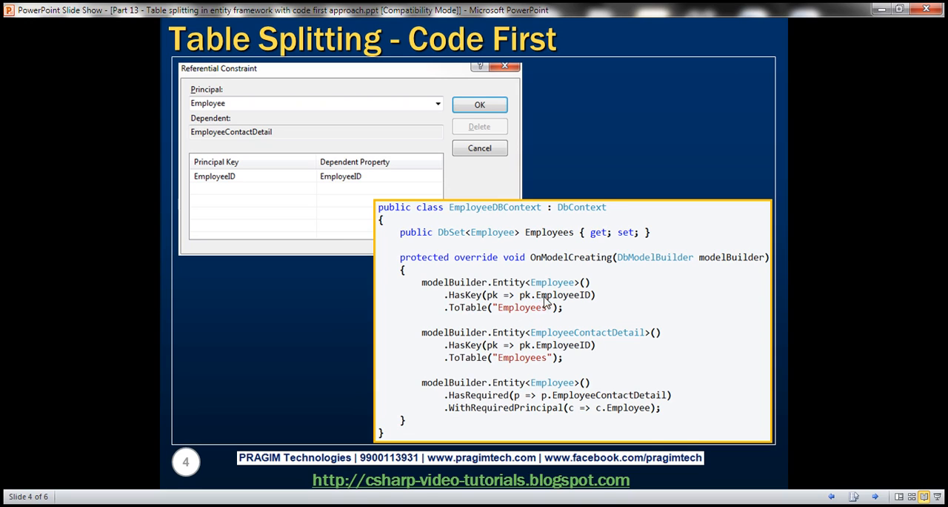
{"action": "mouse_move", "coordinate": [560, 303]}
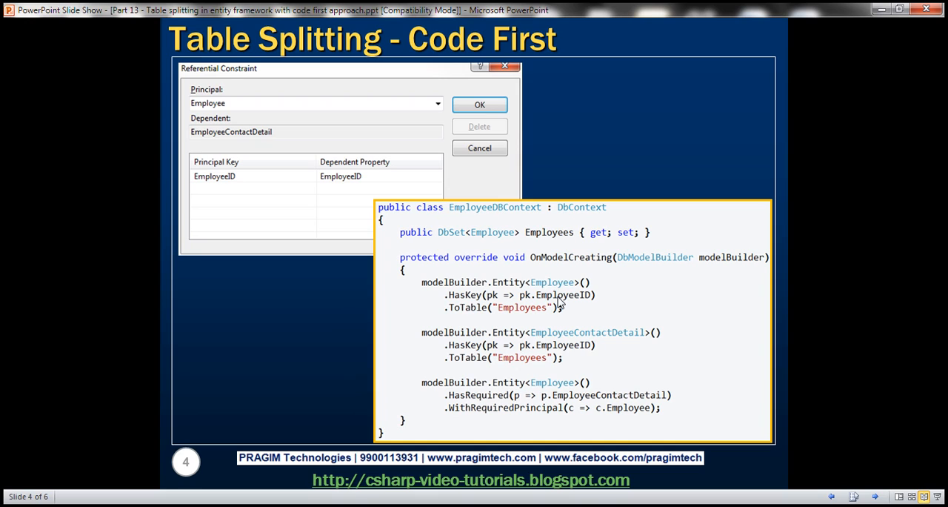
{"action": "mouse_move", "coordinate": [586, 341]}
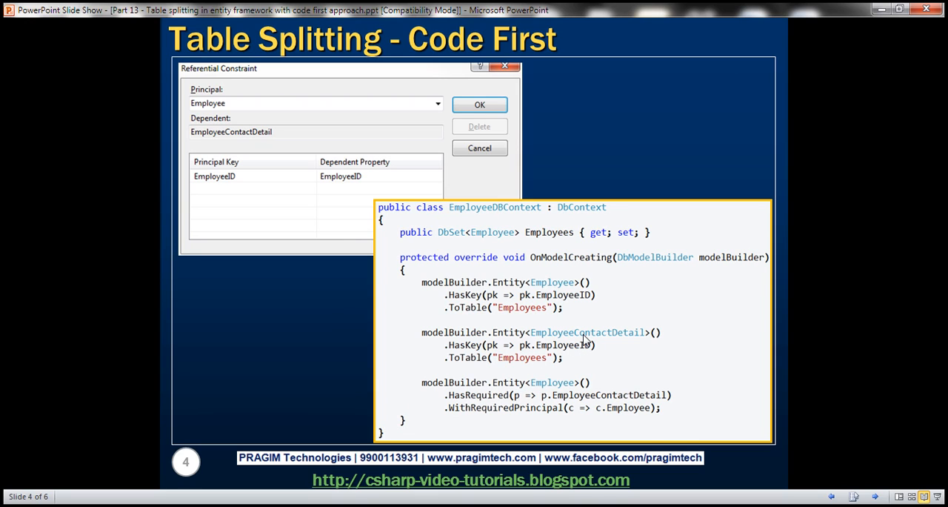
{"action": "mouse_move", "coordinate": [513, 370]}
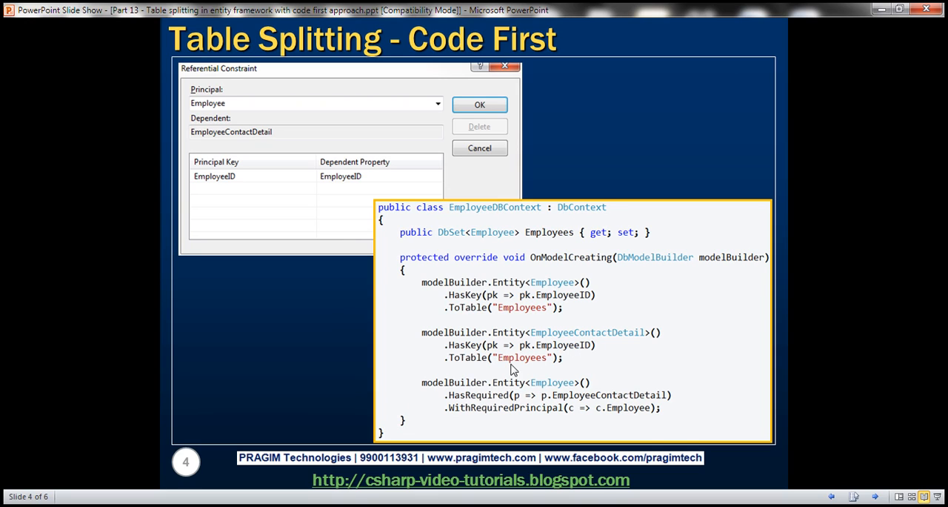
{"action": "mouse_move", "coordinate": [550, 356]}
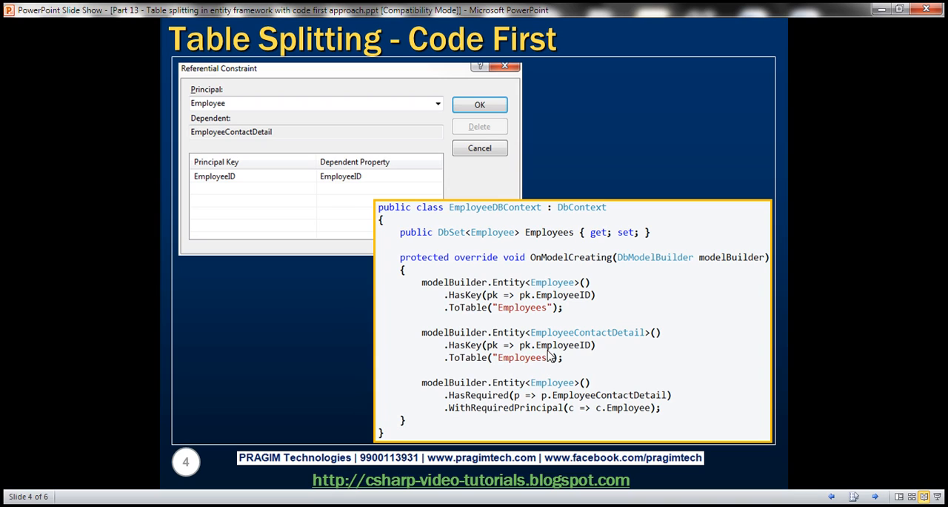
{"action": "mouse_move", "coordinate": [550, 356]}
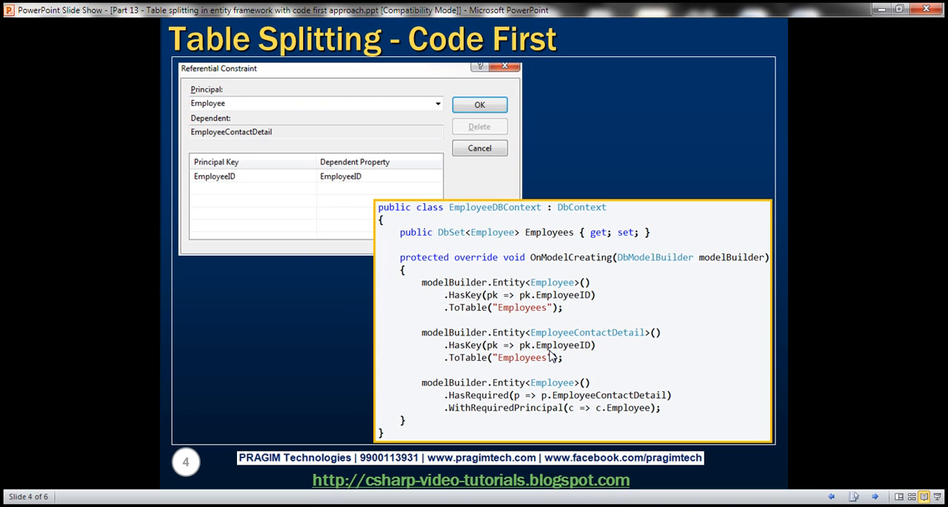
{"action": "mouse_move", "coordinate": [525, 394]}
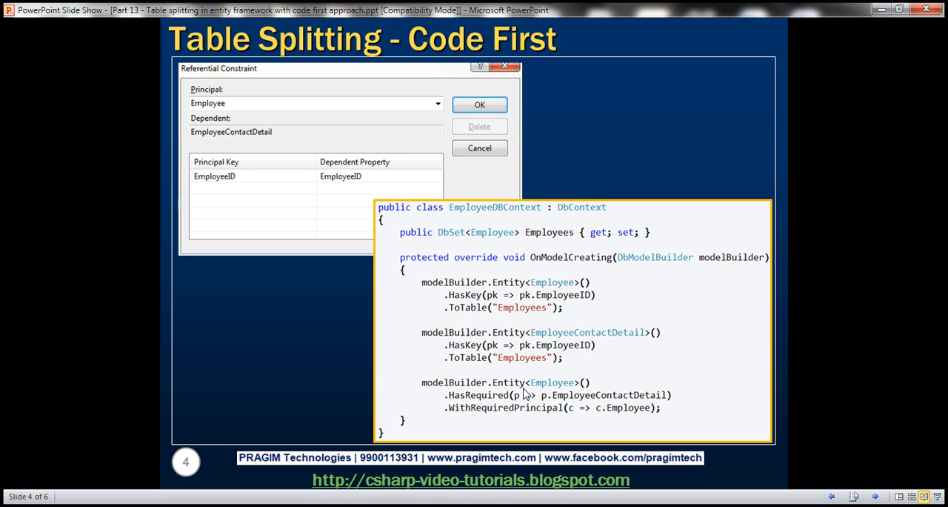
{"action": "mouse_move", "coordinate": [363, 213]}
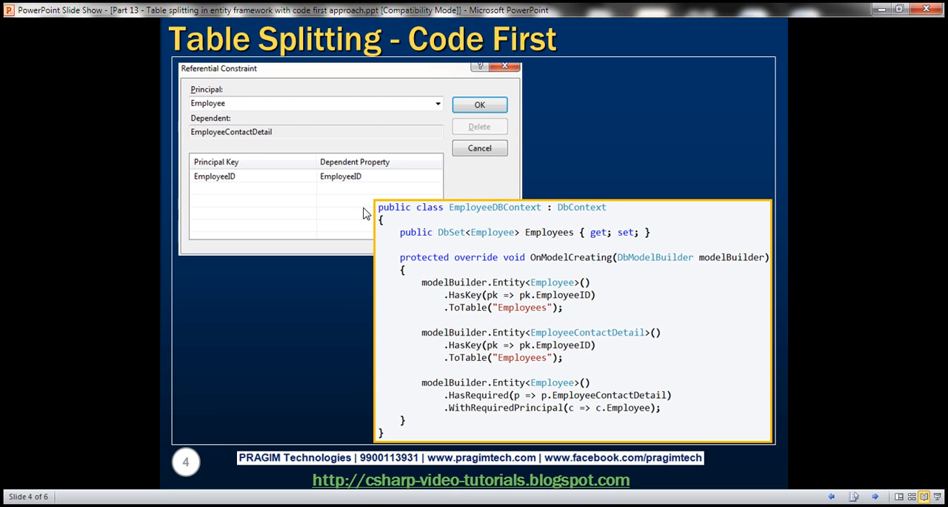
{"action": "mouse_move", "coordinate": [353, 126]}
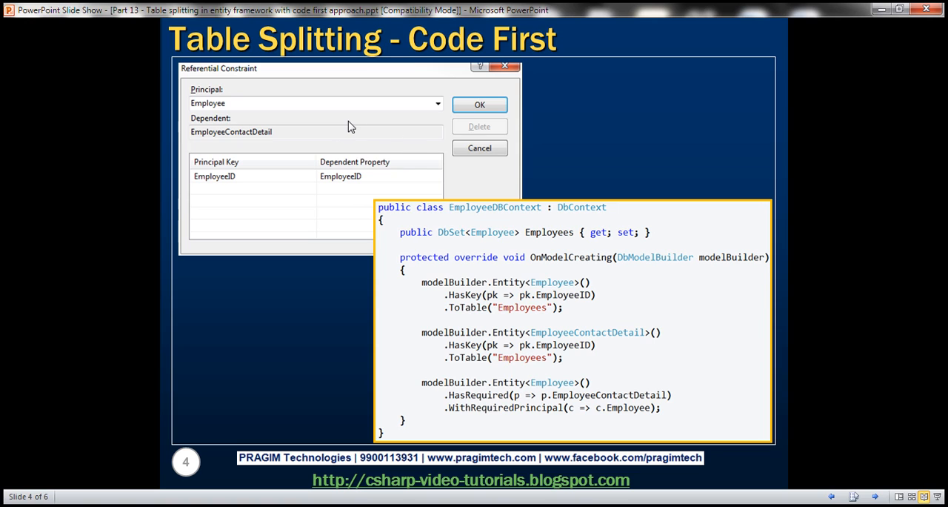
{"action": "mouse_move", "coordinate": [225, 108]}
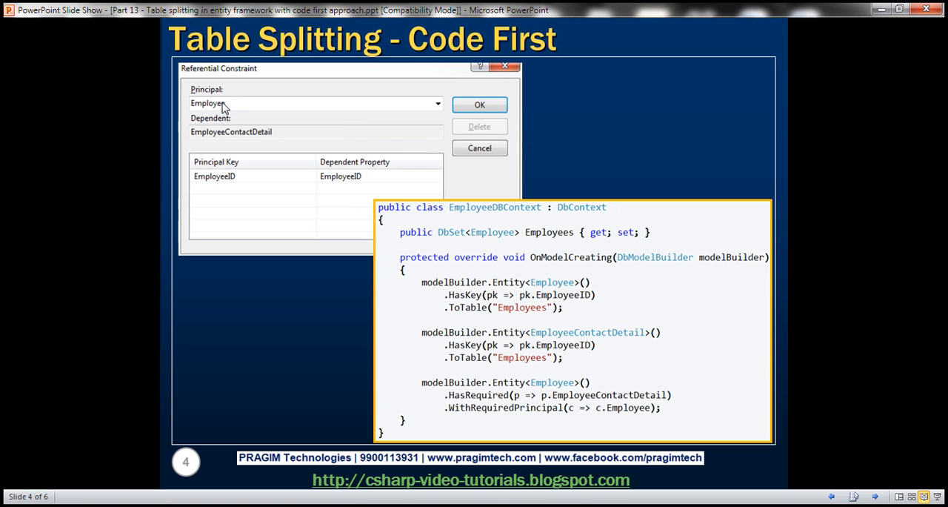
{"action": "mouse_move", "coordinate": [228, 127]}
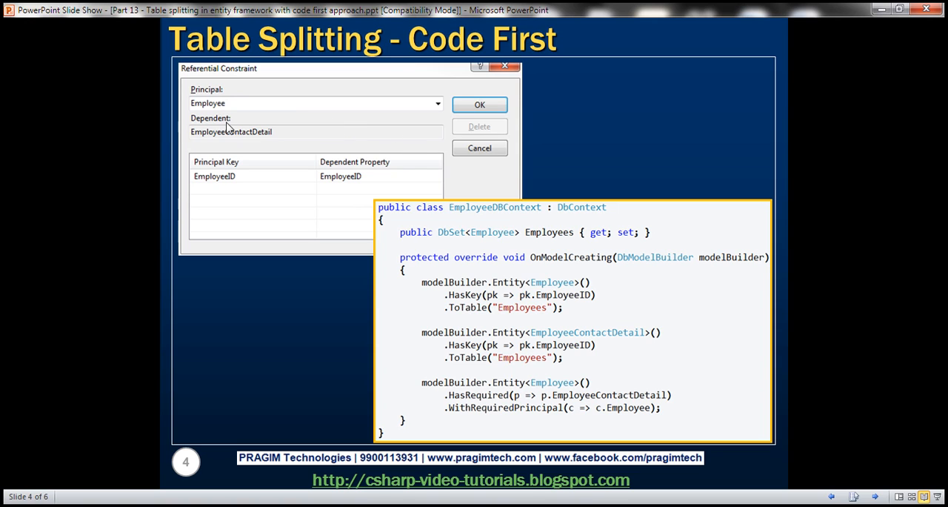
{"action": "mouse_move", "coordinate": [246, 139]}
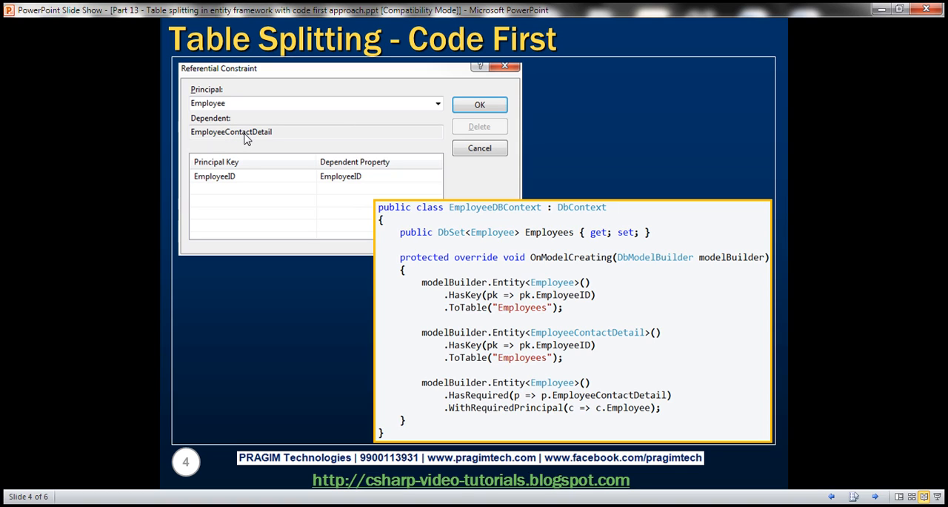
{"action": "mouse_move", "coordinate": [329, 152]}
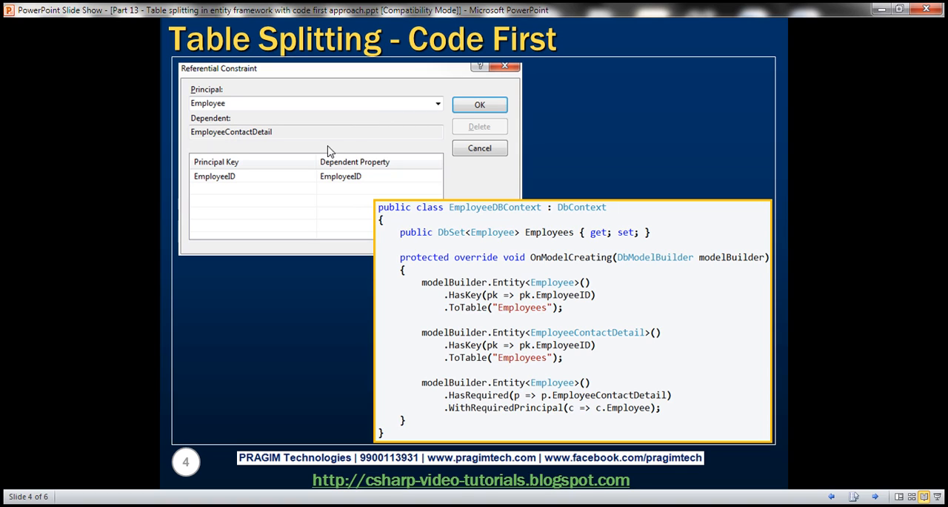
{"action": "mouse_move", "coordinate": [454, 244]}
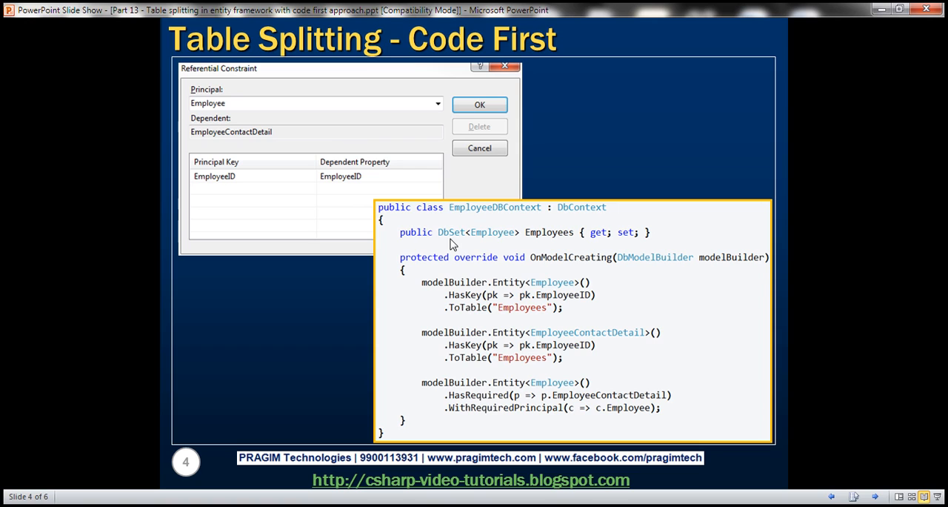
{"action": "mouse_move", "coordinate": [480, 403]}
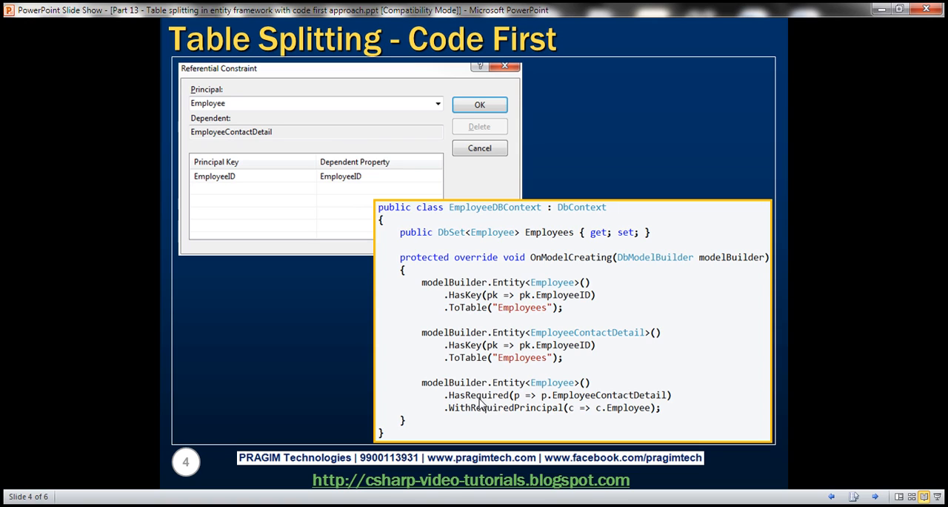
{"action": "mouse_move", "coordinate": [506, 412]}
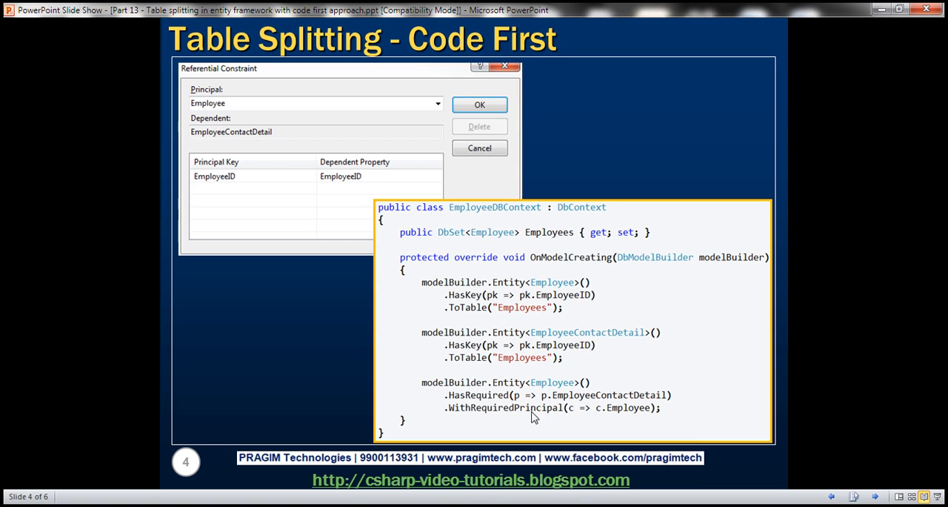
{"action": "mouse_move", "coordinate": [614, 415]}
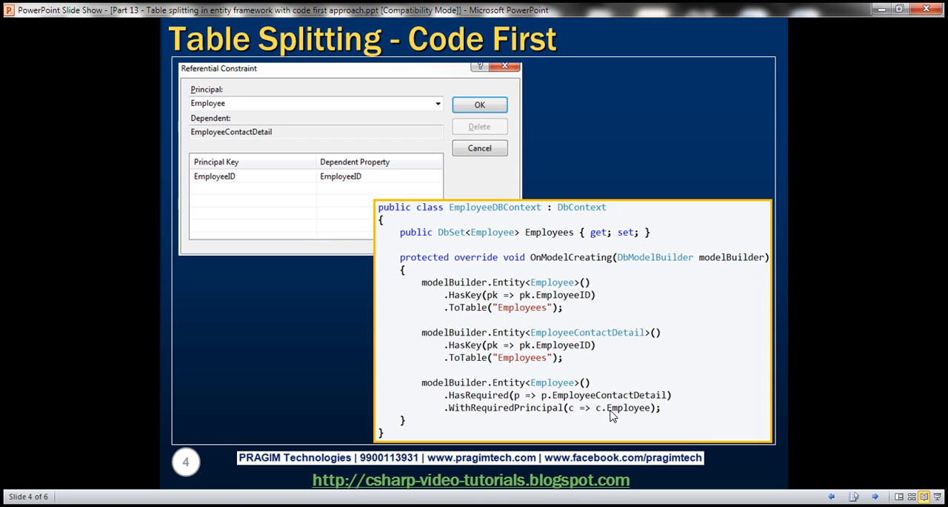
{"action": "mouse_move", "coordinate": [601, 403]}
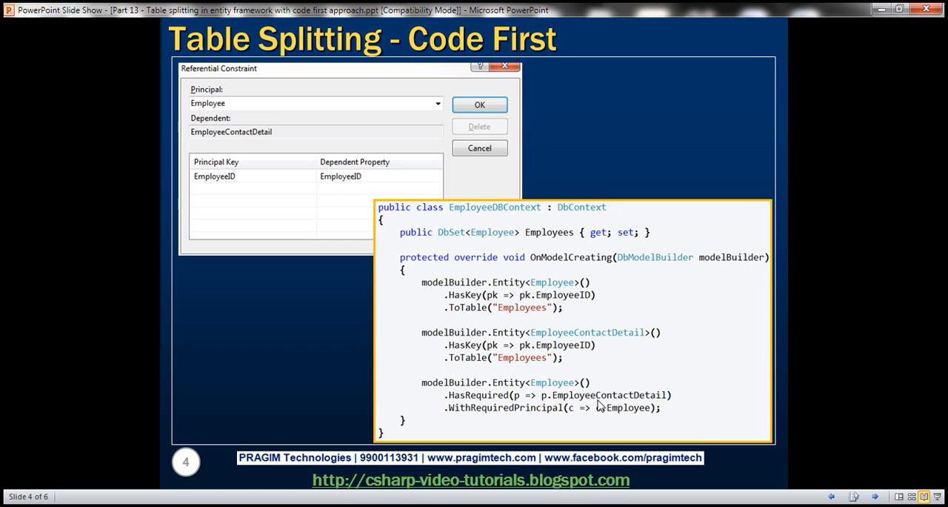
{"action": "mouse_move", "coordinate": [572, 398]}
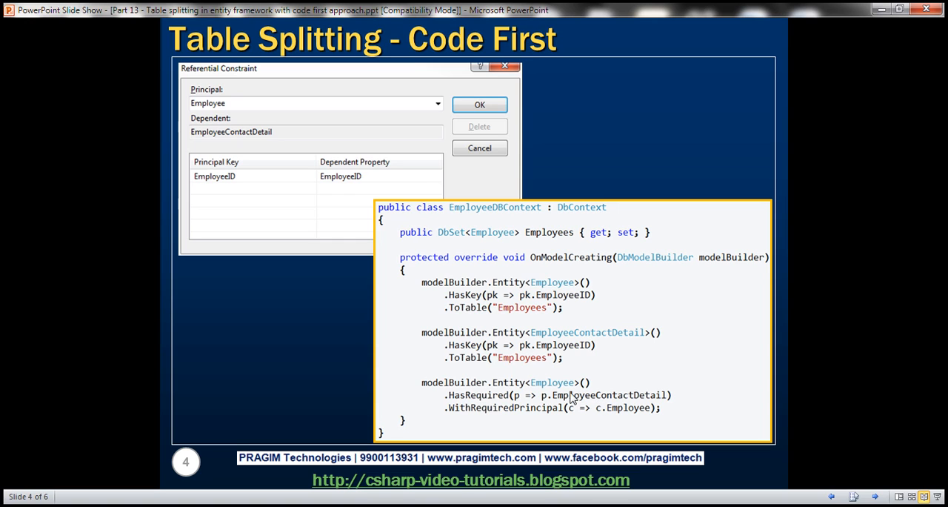
{"action": "mouse_move", "coordinate": [74, 474]}
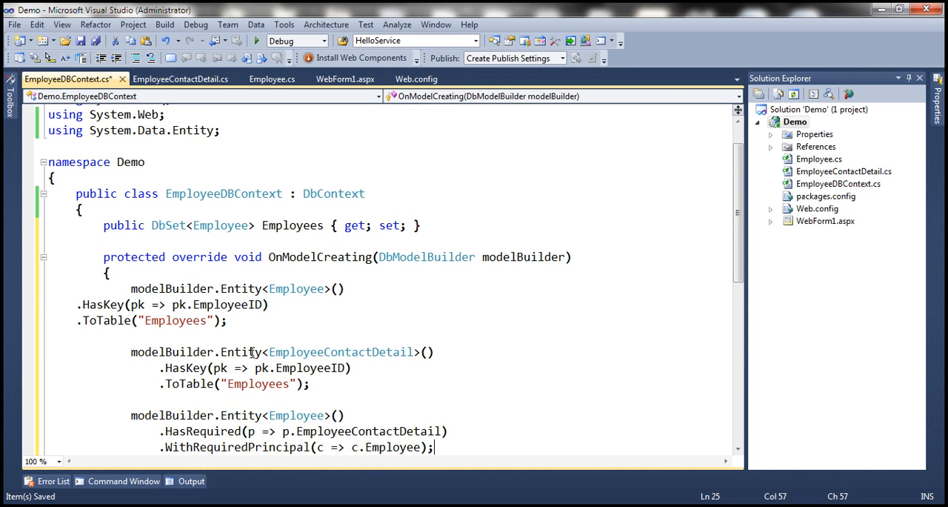
Review the table-splitting OnModelCreating code mapping both entities to the Employees table.
{"action": "scroll", "scroll_direction": "down", "scroll_amount": 3}
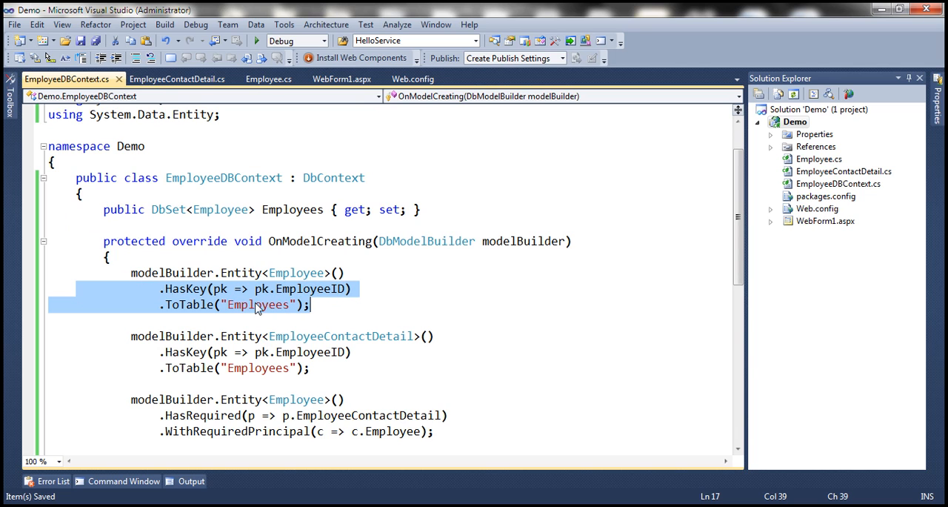
{"action": "scroll", "scroll_direction": "down", "scroll_amount": 3}
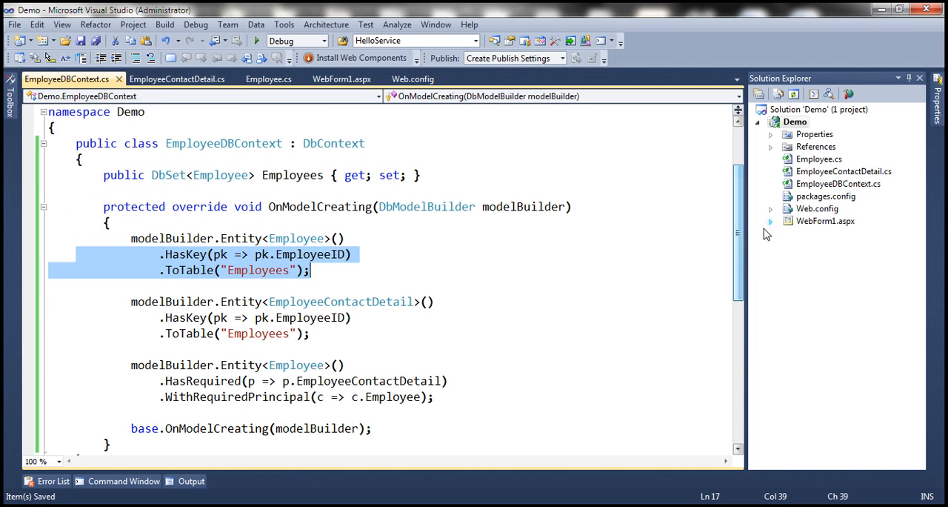
{"action": "left_click", "coordinate": [412, 79]}
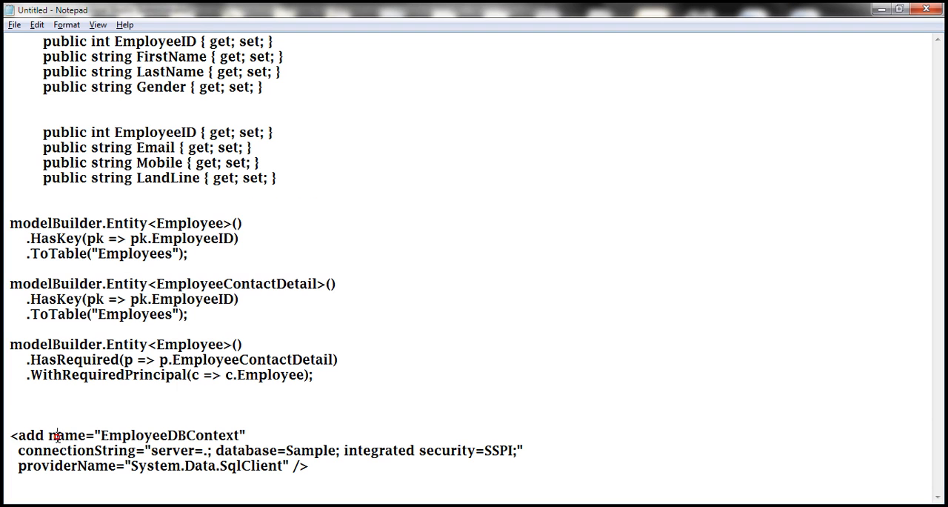
Copy the EmployeeDBContext connection string for Sample from Notepad into Web.config connectionStrings.
{"action": "left_click_drag", "start_coordinate": [9, 436], "coordinate": [308, 465]}
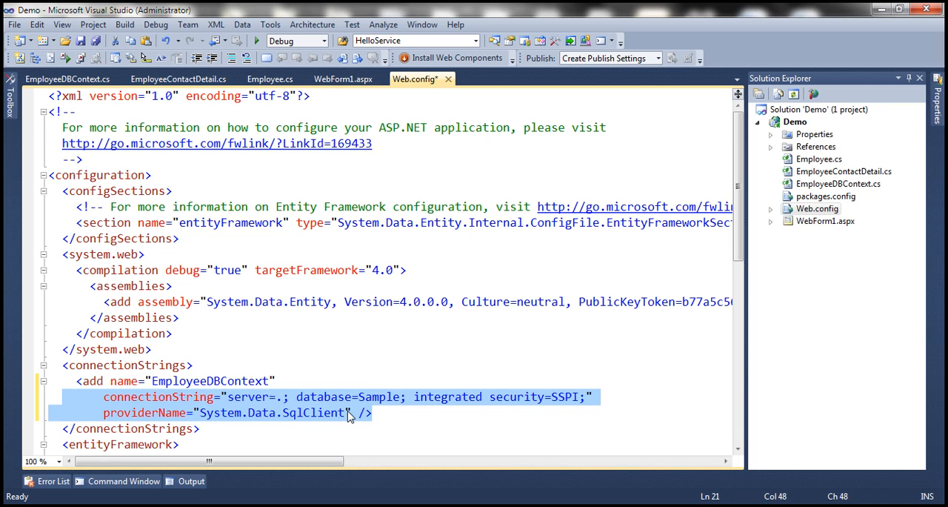
{"action": "double_click", "coordinate": [379, 397]}
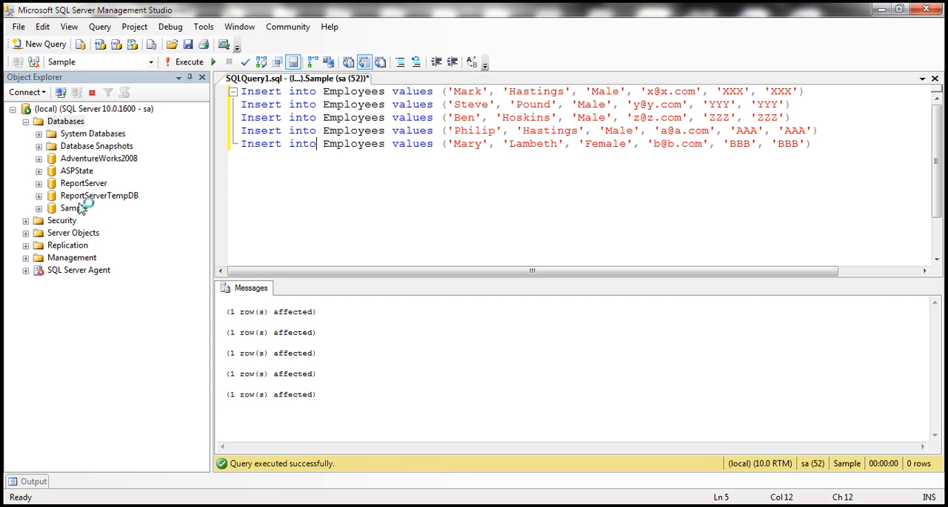
Delete the Sample database from Object Explorer with existing connections closed.
{"action": "right_click", "coordinate": [71, 207]}
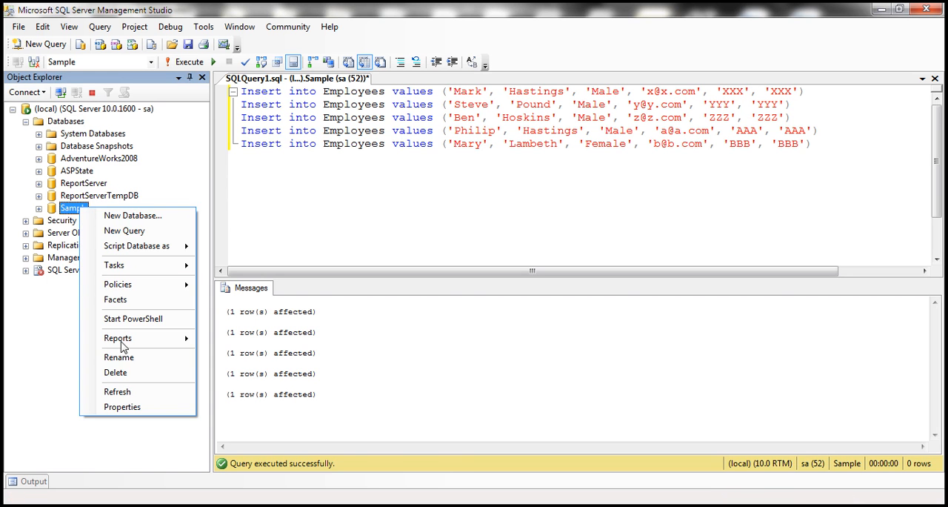
{"action": "left_click", "coordinate": [115, 372]}
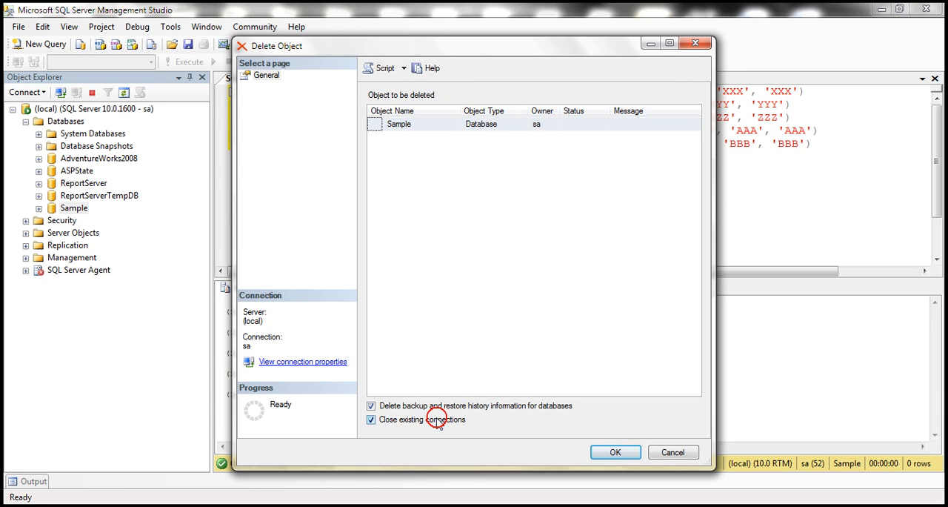
{"action": "left_click", "coordinate": [615, 452]}
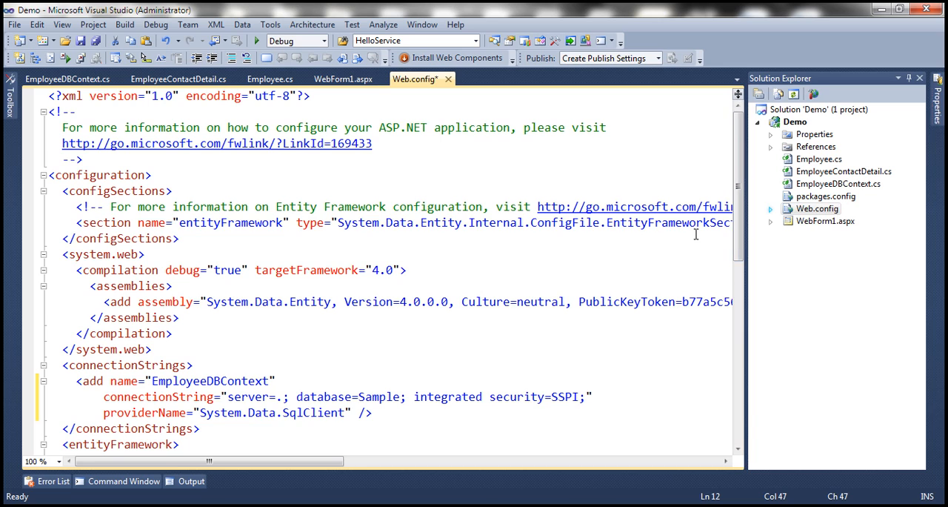
Review WebForm1.aspx markup, rebuild the Demo project and run the webform in a browser.
{"action": "left_click", "coordinate": [343, 79]}
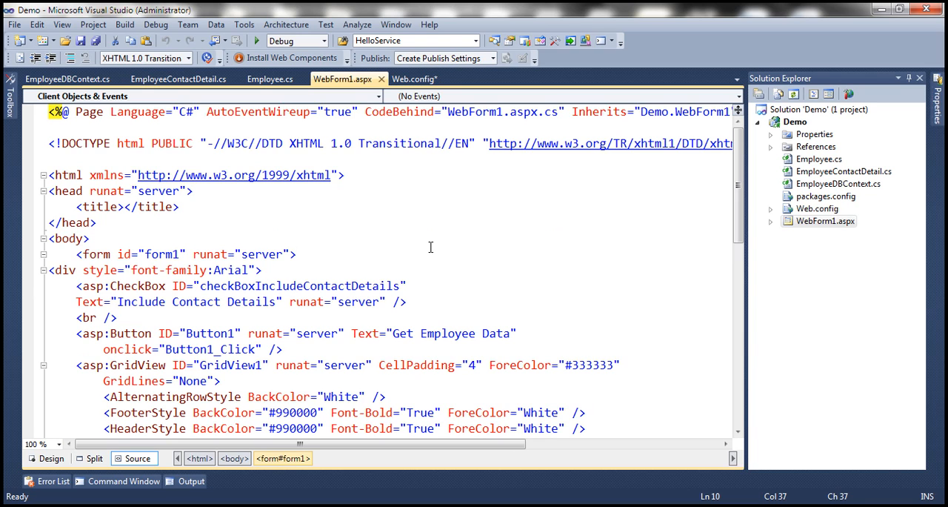
{"action": "mouse_move", "coordinate": [827, 113]}
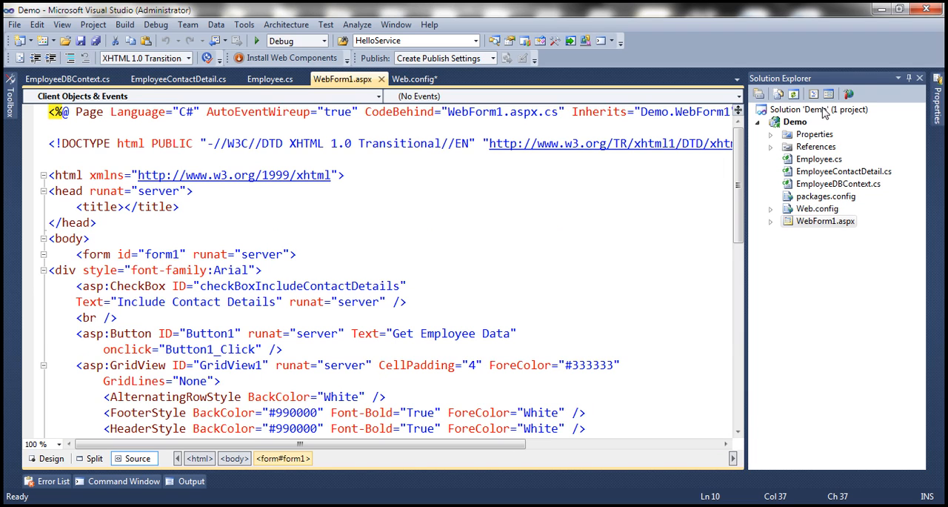
{"action": "right_click", "coordinate": [795, 122]}
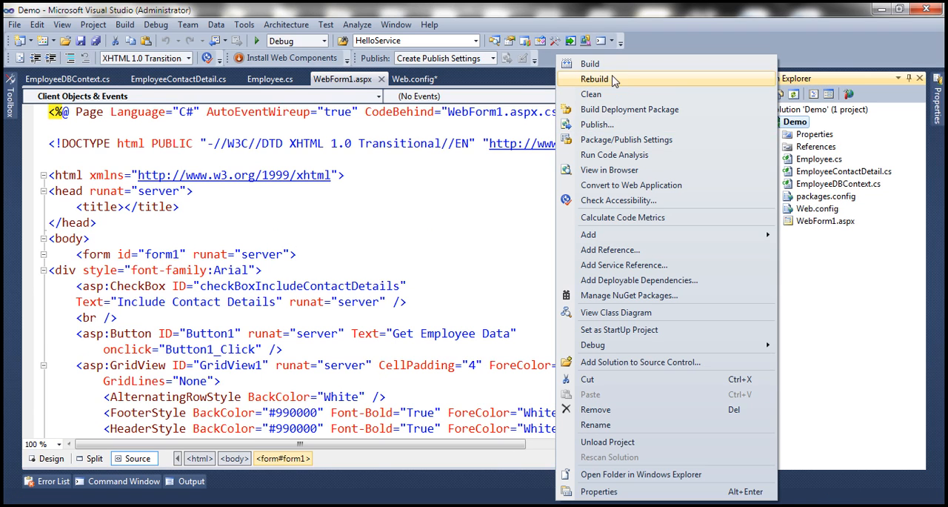
{"action": "left_click", "coordinate": [596, 80]}
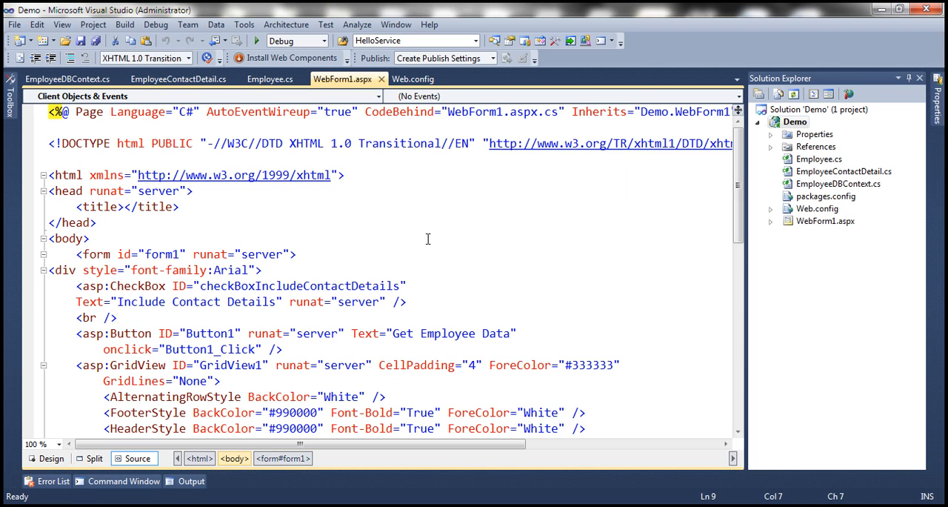
{"action": "left_click", "coordinate": [258, 40]}
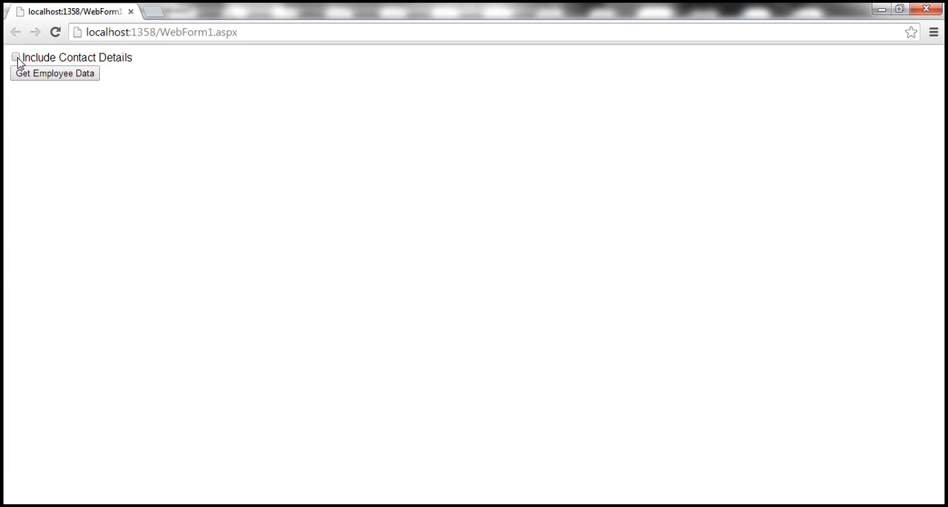
Tick Include Contact Details and request the employee data.
{"action": "left_click", "coordinate": [15, 56]}
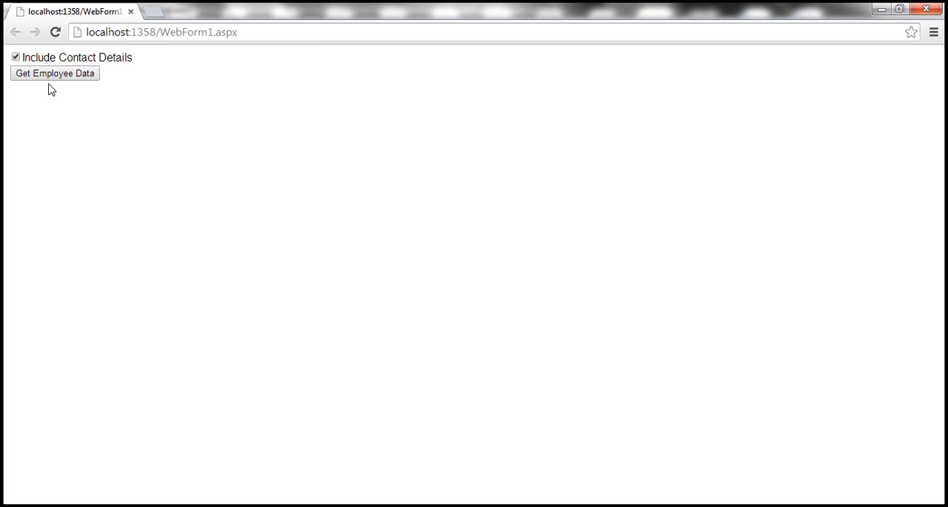
{"action": "left_click", "coordinate": [55, 72]}
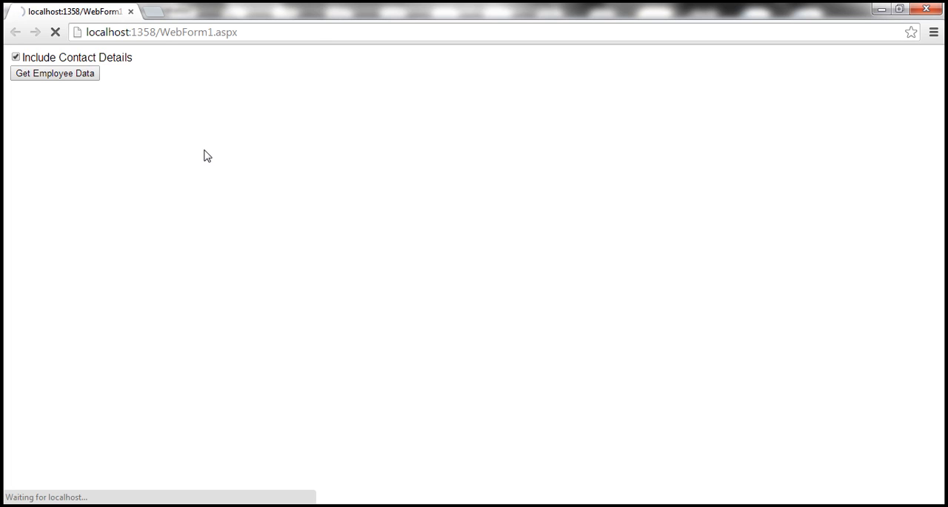
{"action": "mouse_move", "coordinate": [192, 101]}
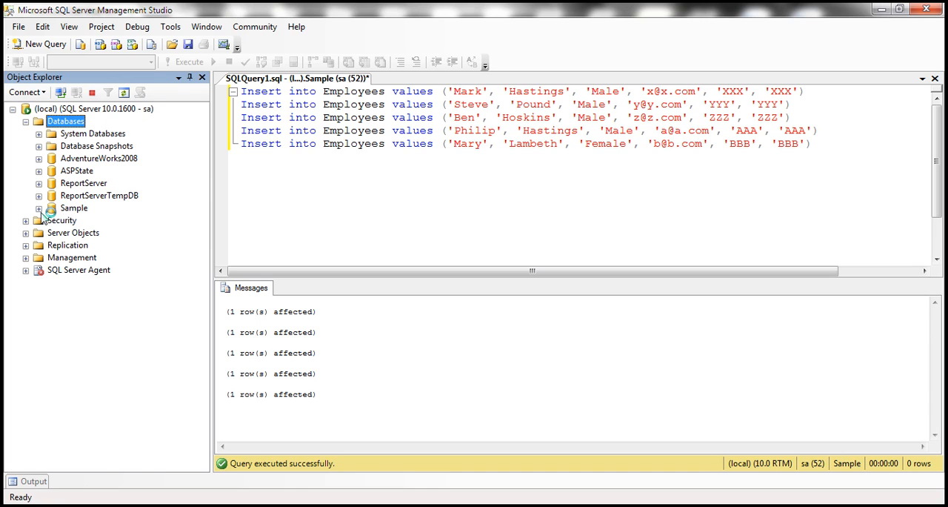
Expand the Sample database's tables and execute the five Employees inserts, re-running after the disconnect error.
{"action": "left_click", "coordinate": [39, 208]}
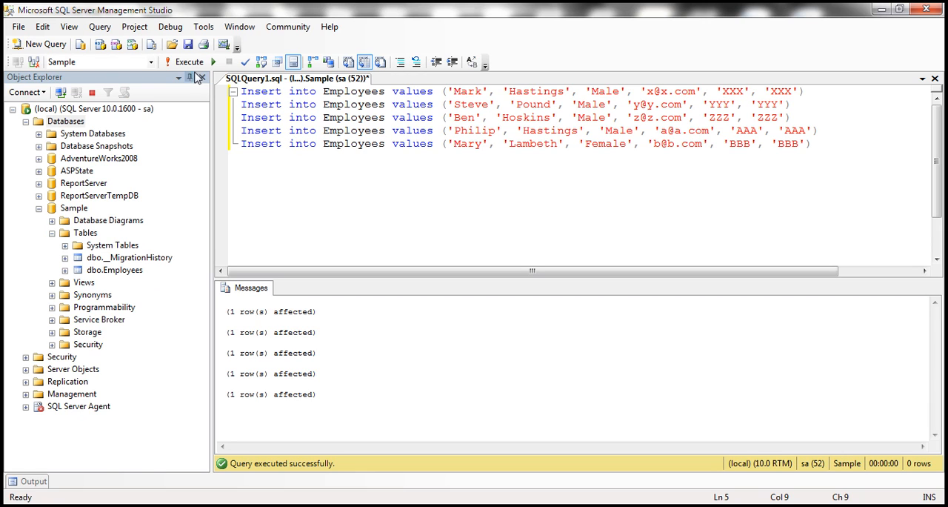
{"action": "left_click", "coordinate": [184, 62]}
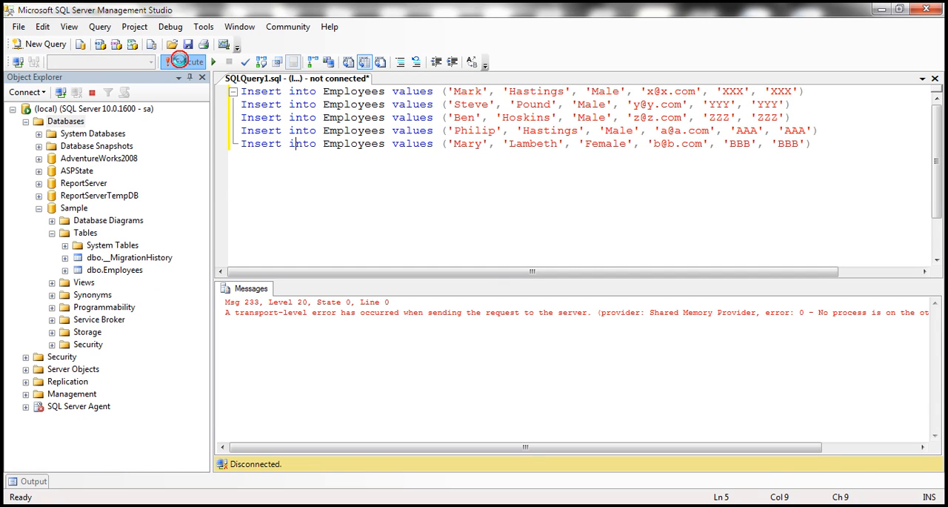
{"action": "left_click", "coordinate": [183, 62]}
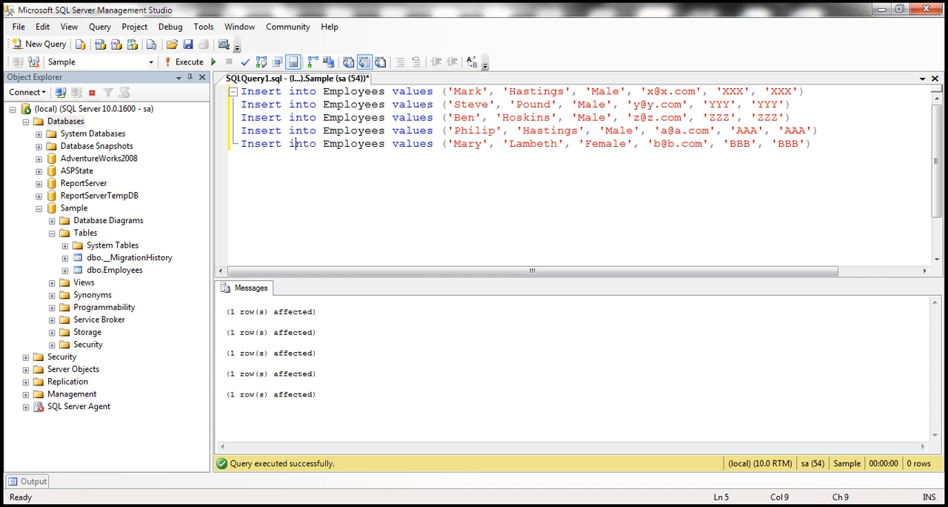
{"action": "left_click", "coordinate": [203, 27]}
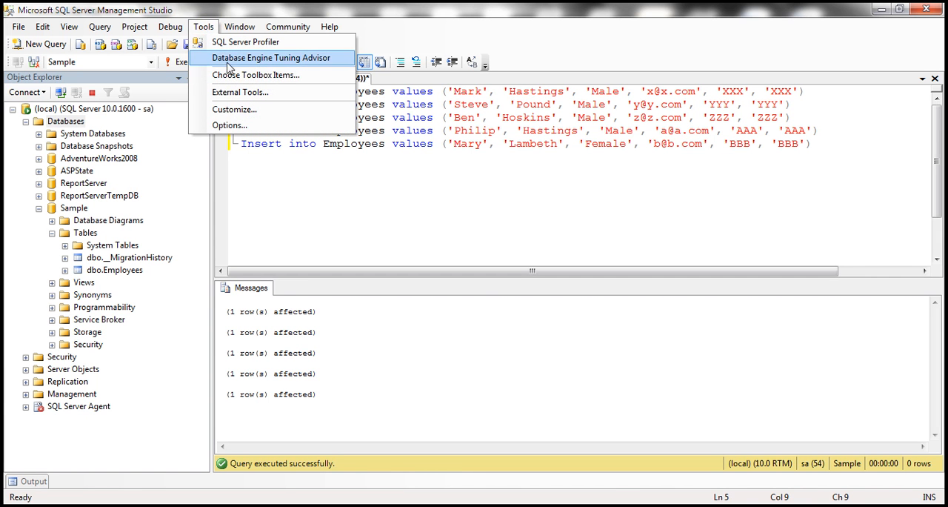
Launch SQL Server Profiler, connect to VENKAT-PC with Windows Authentication, and run a new trace.
{"action": "left_click", "coordinate": [246, 41]}
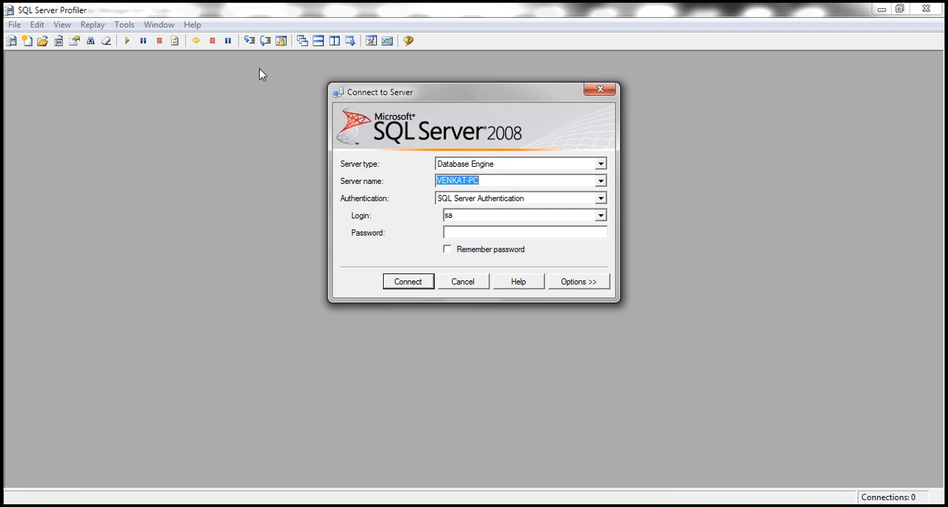
{"action": "mouse_move", "coordinate": [601, 196]}
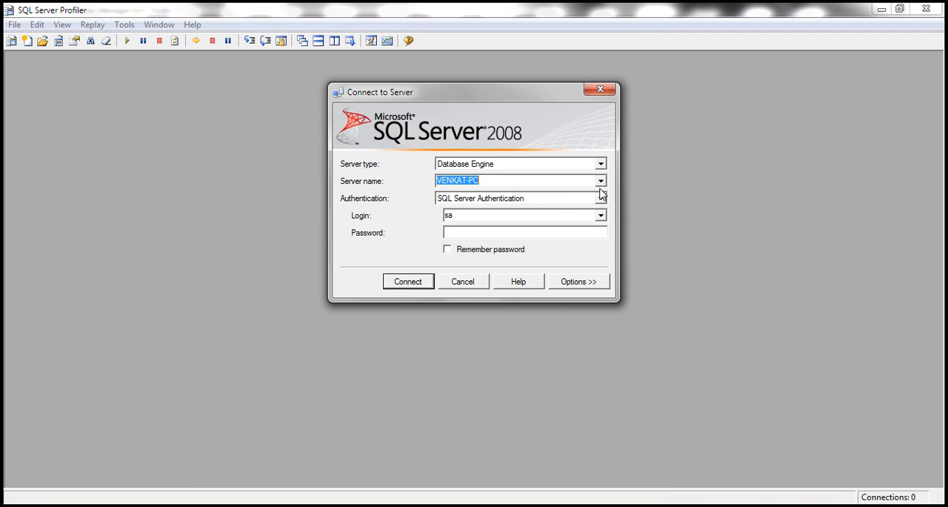
{"action": "left_click", "coordinate": [522, 199]}
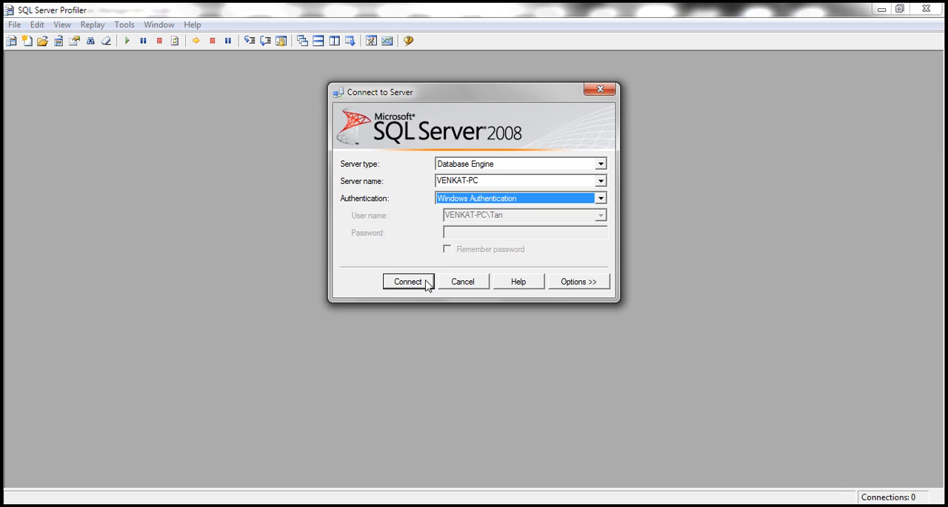
{"action": "left_click", "coordinate": [408, 281]}
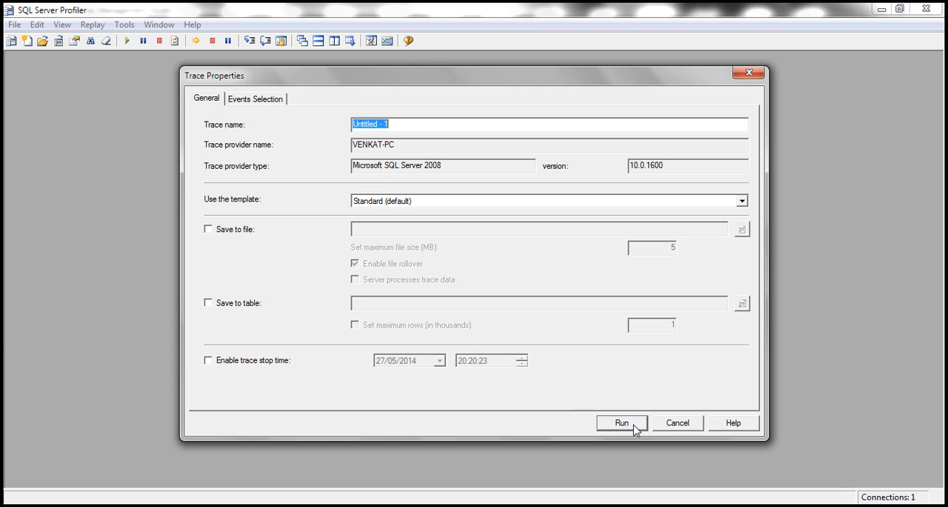
{"action": "left_click", "coordinate": [621, 422]}
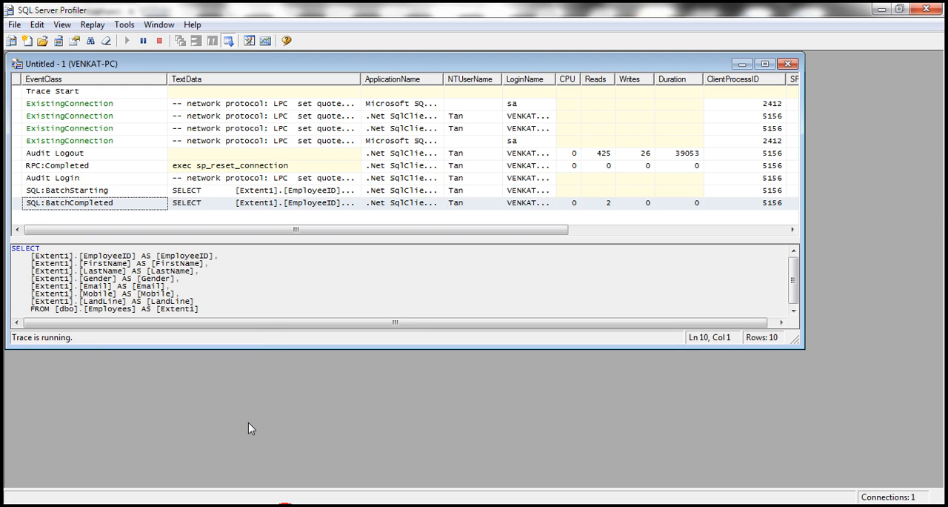
{"action": "mouse_move", "coordinate": [246, 349]}
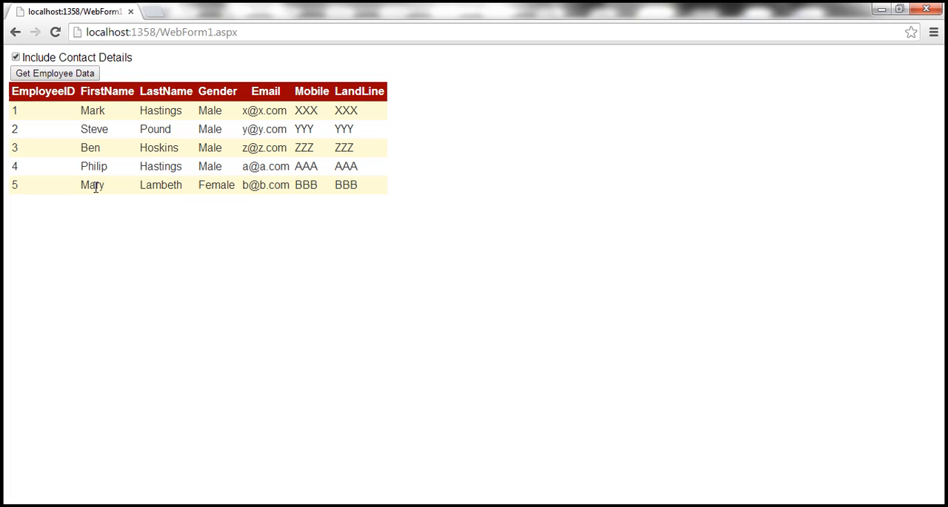
Untick Include Contact Details and fetch employee data so the trace captures a SELECT without contact columns.
{"action": "left_click", "coordinate": [15, 57]}
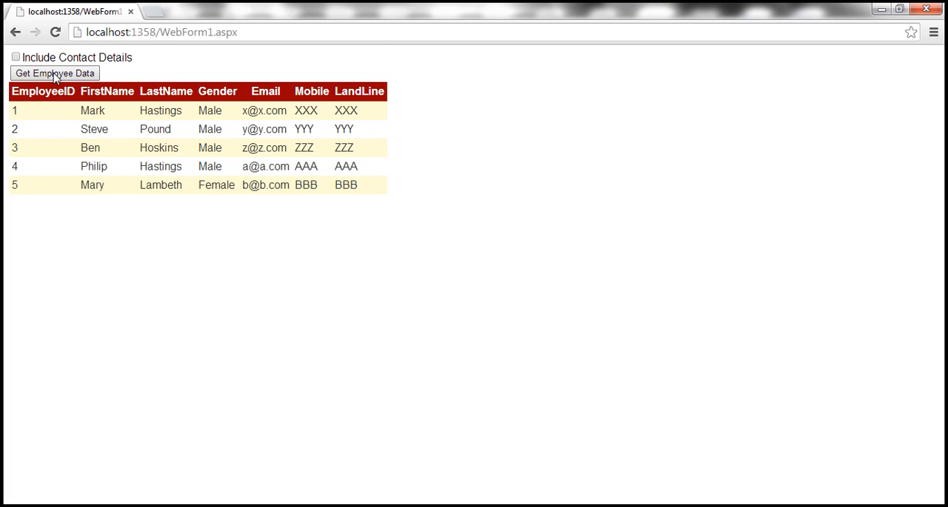
{"action": "left_click", "coordinate": [55, 72]}
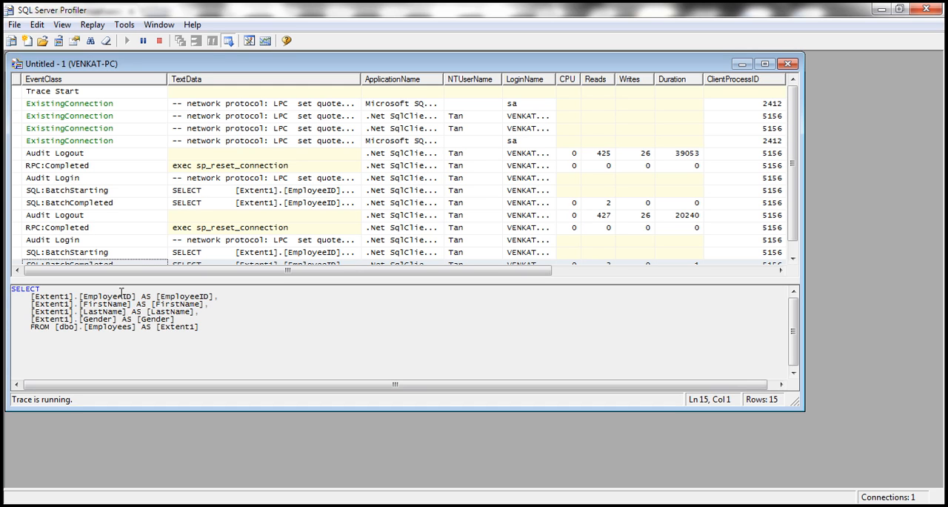
{"action": "mouse_move", "coordinate": [311, 399]}
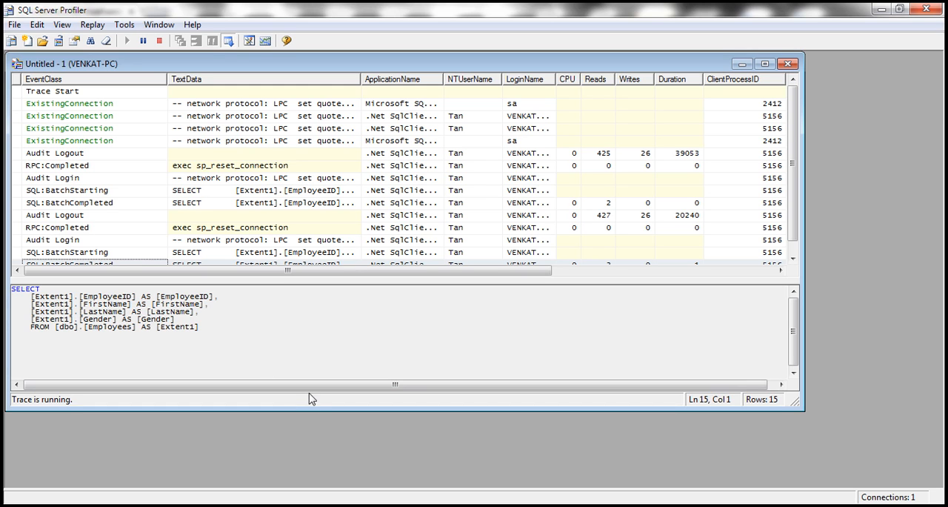